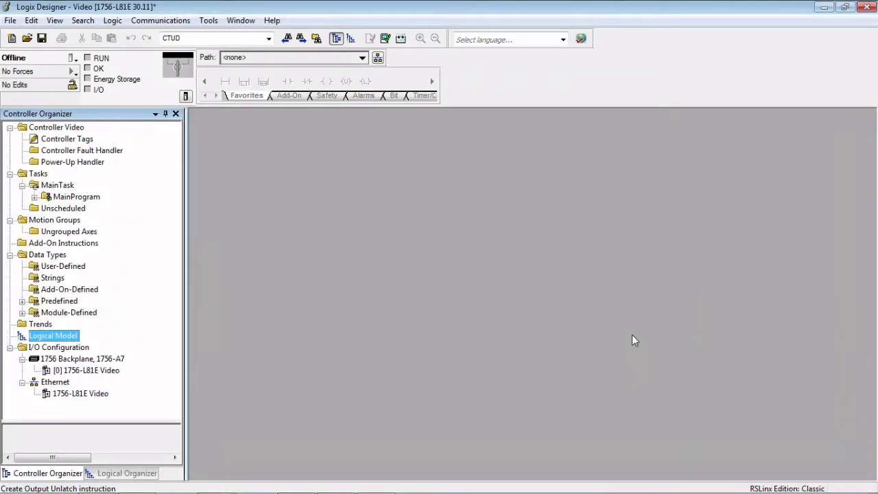
pyautogui.moveTo(639, 345)
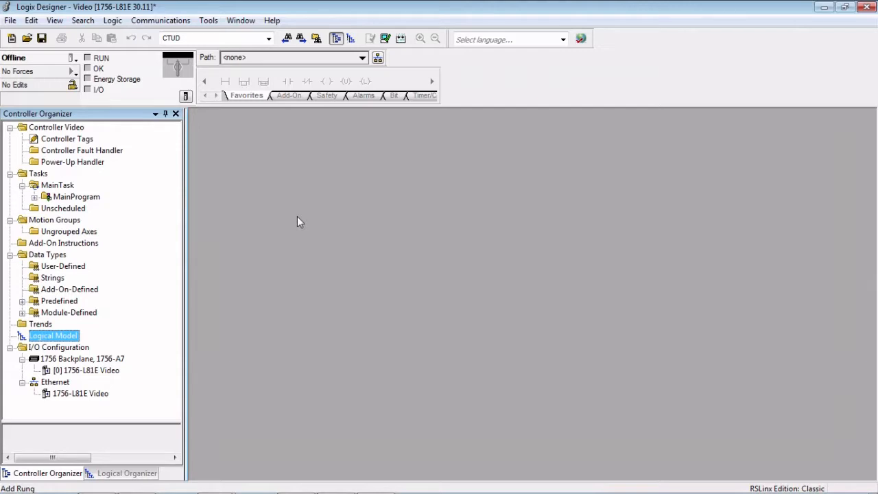
pyautogui.moveTo(135, 302)
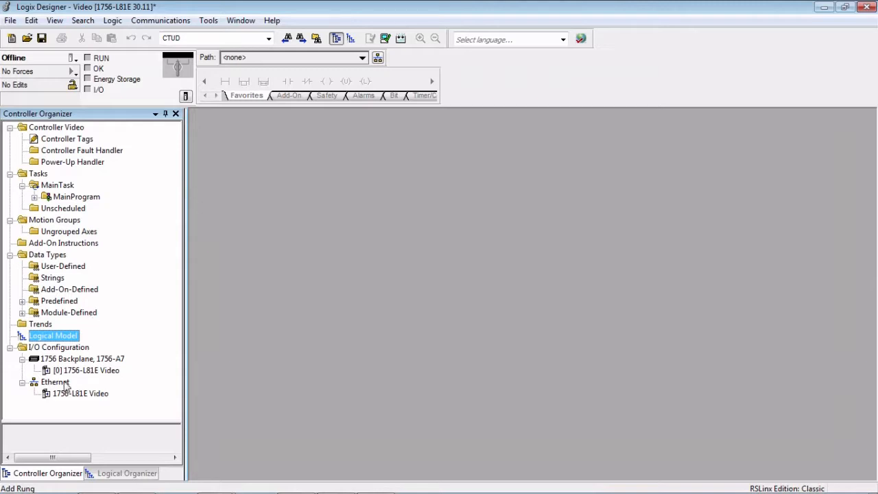
# - Filter the Ethernet module catalog for 525 and pick the PowerFlex 525-EENET drive
pyautogui.click(55, 381)
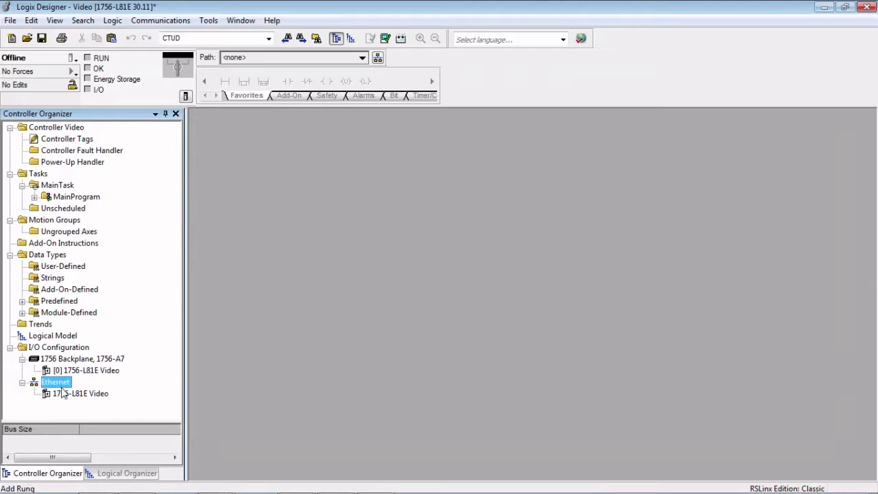
pyautogui.rightClick(55, 382)
pyautogui.write('5')
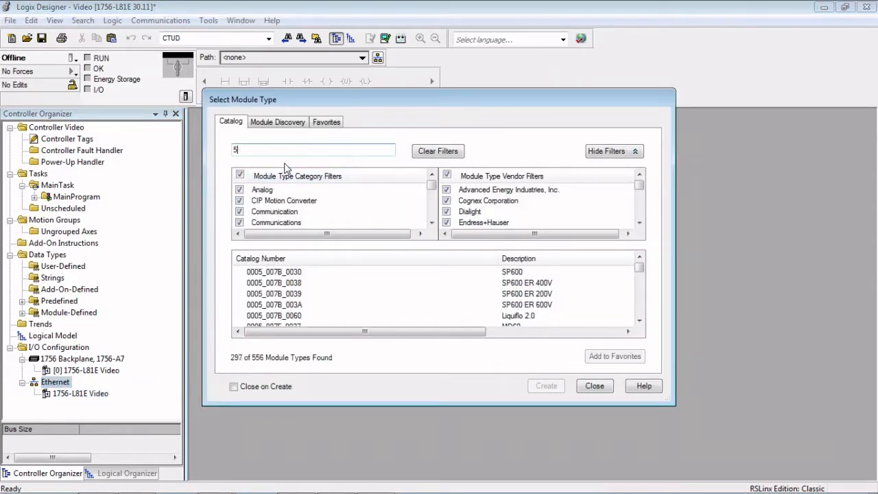
pyautogui.write('25')
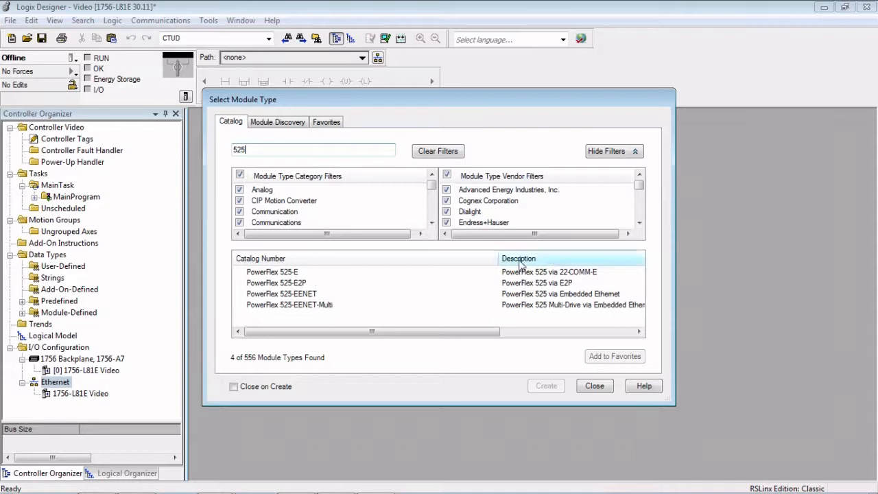
pyautogui.click(276, 282)
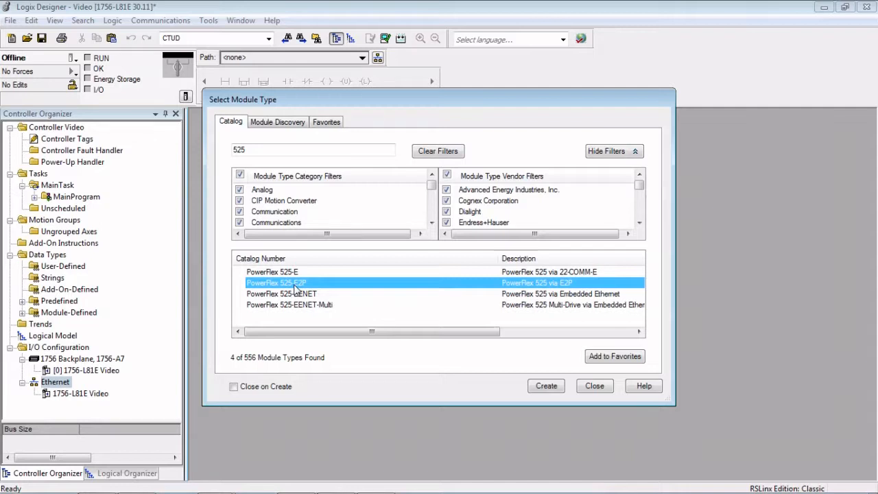
pyautogui.click(282, 294)
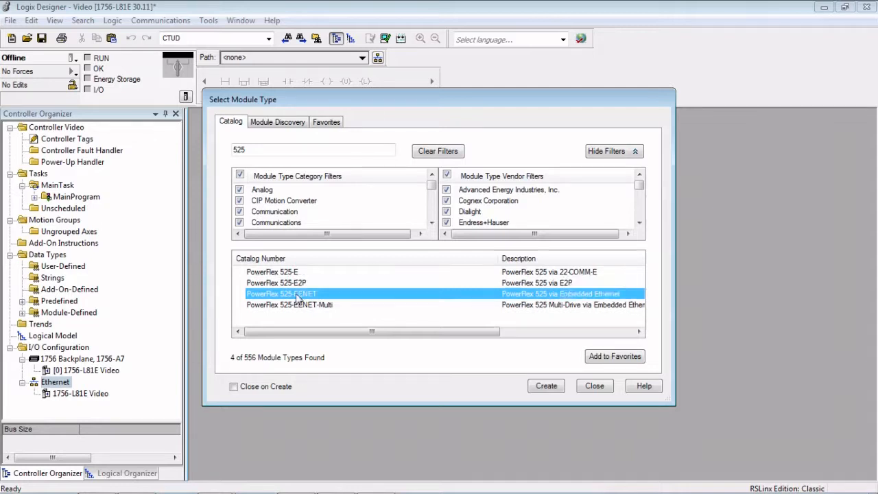
pyautogui.moveTo(331, 296)
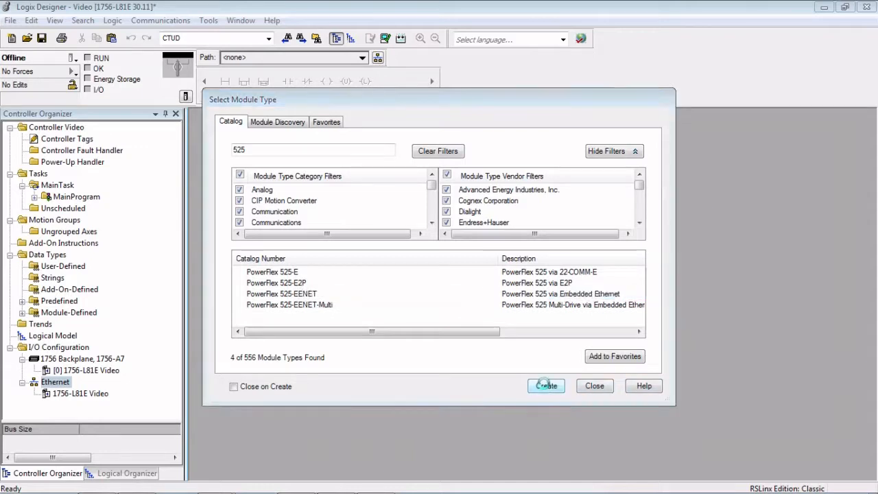
# - Name the drive PF525 with private address 192.168.1.25 and add it
pyautogui.click(545, 385)
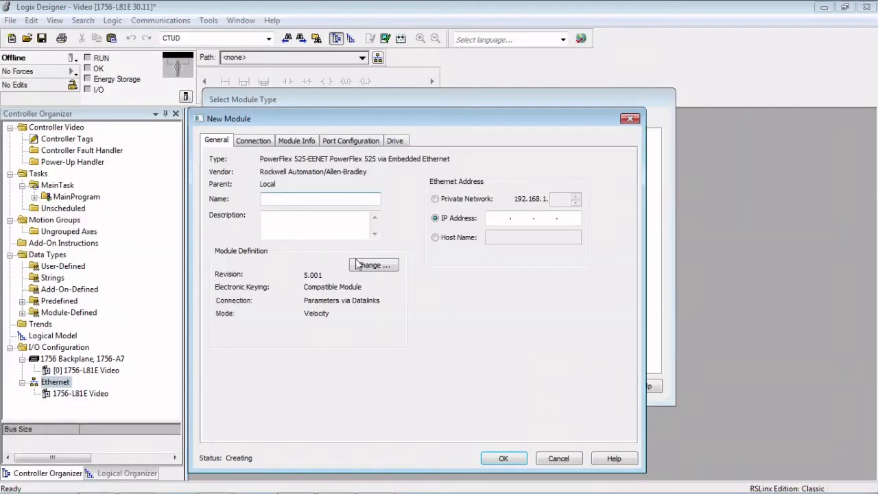
pyautogui.write('PF52')
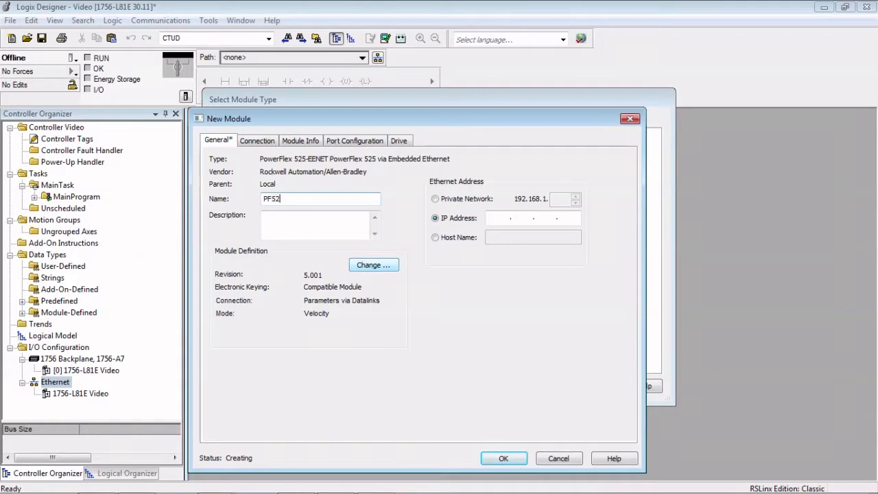
pyautogui.click(435, 198)
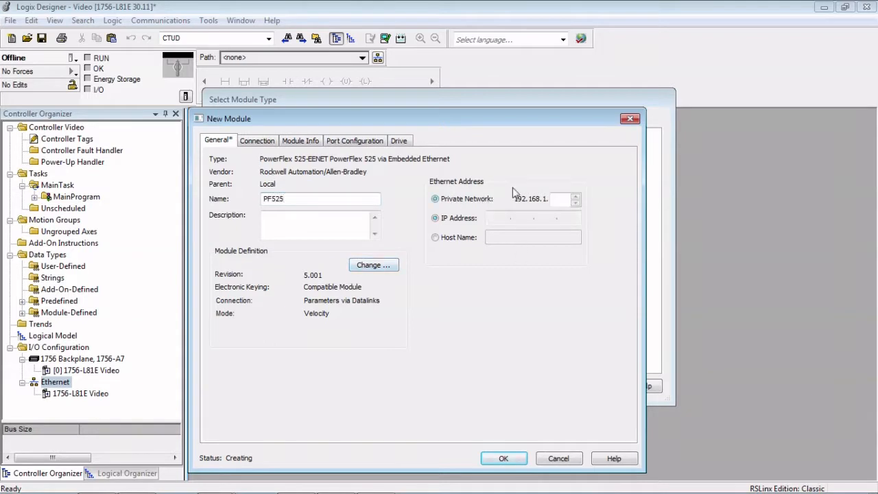
pyautogui.write('25')
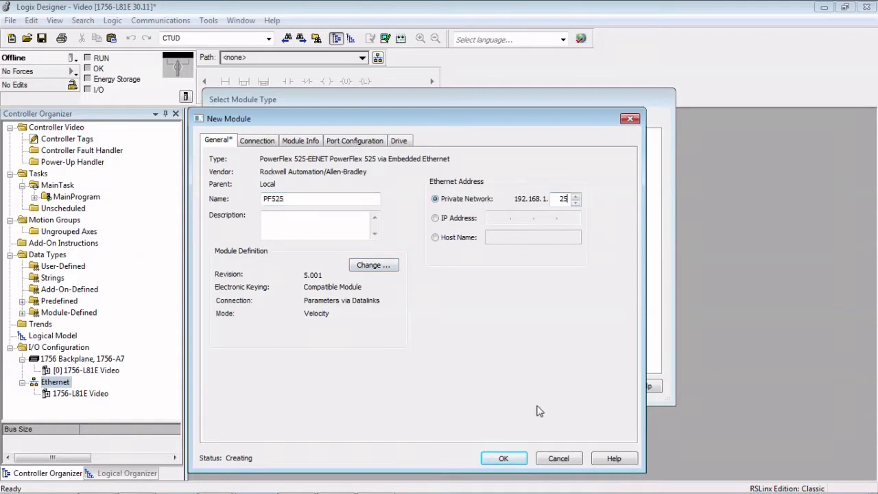
pyautogui.click(504, 458)
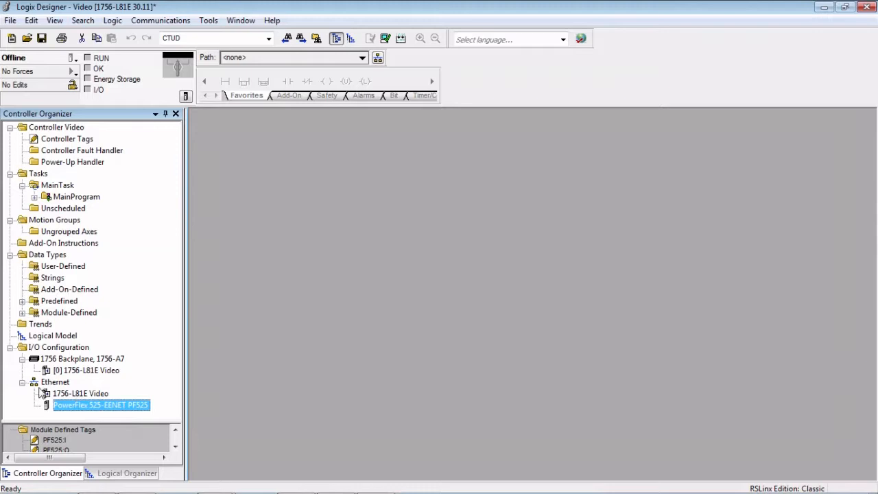
pyautogui.moveTo(72, 410)
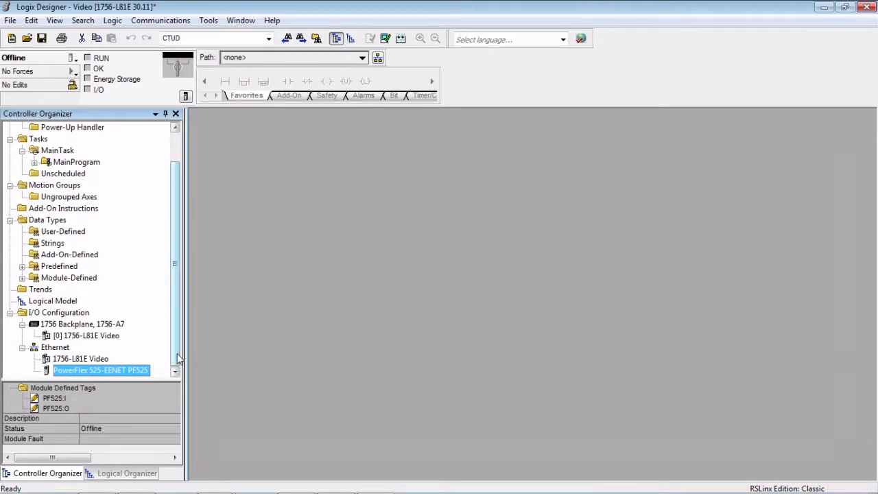
pyautogui.moveTo(174, 353)
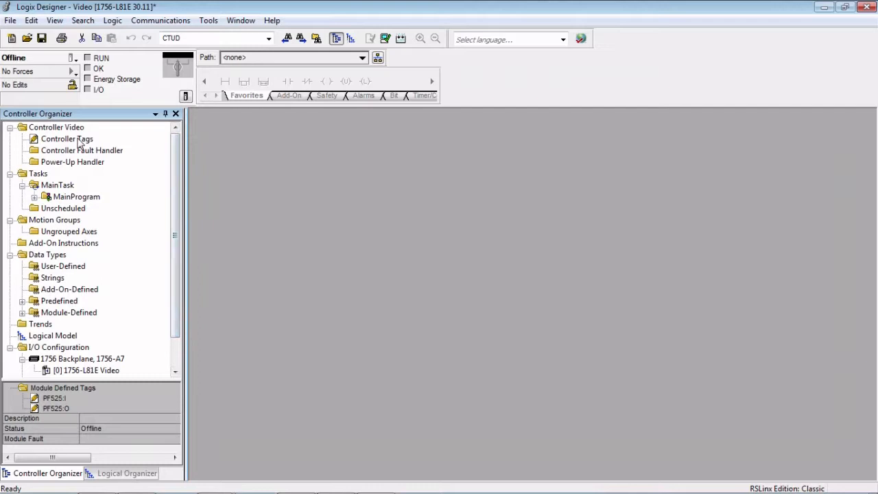
# - Review the PF525:O and PF525:I tag members, collapse them, and select the drive
pyautogui.doubleClick(67, 138)
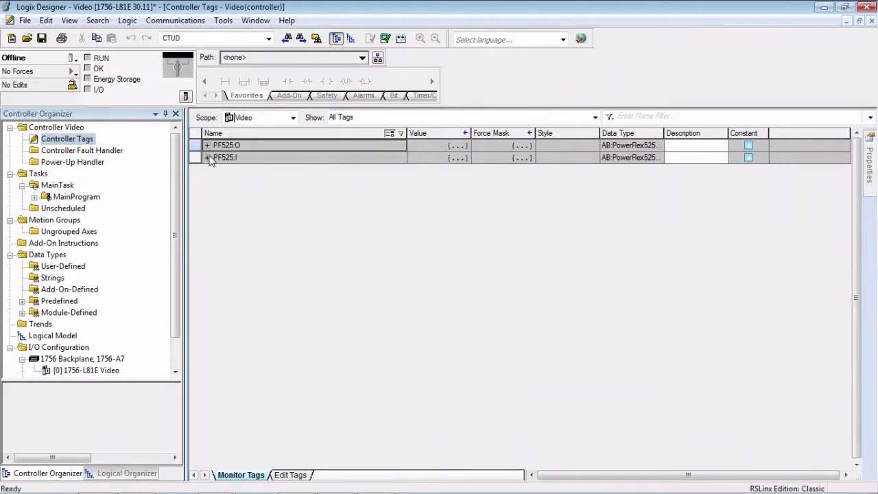
pyautogui.scroll(-3)
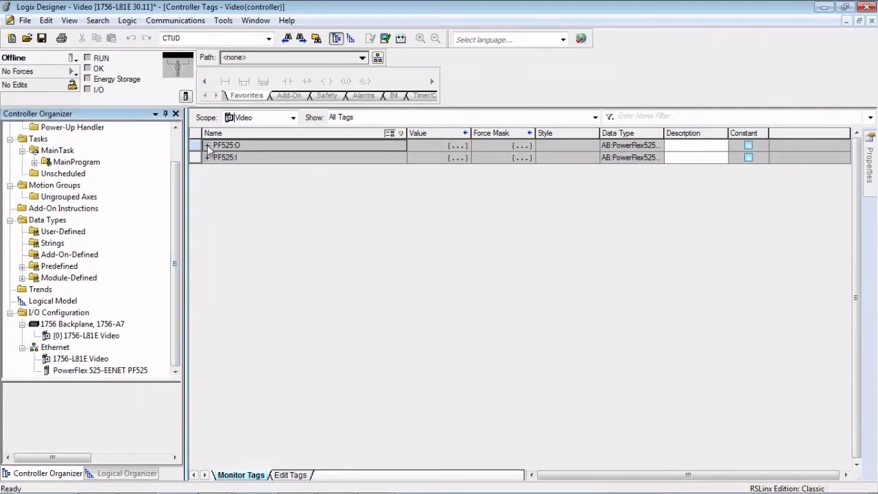
pyautogui.click(207, 144)
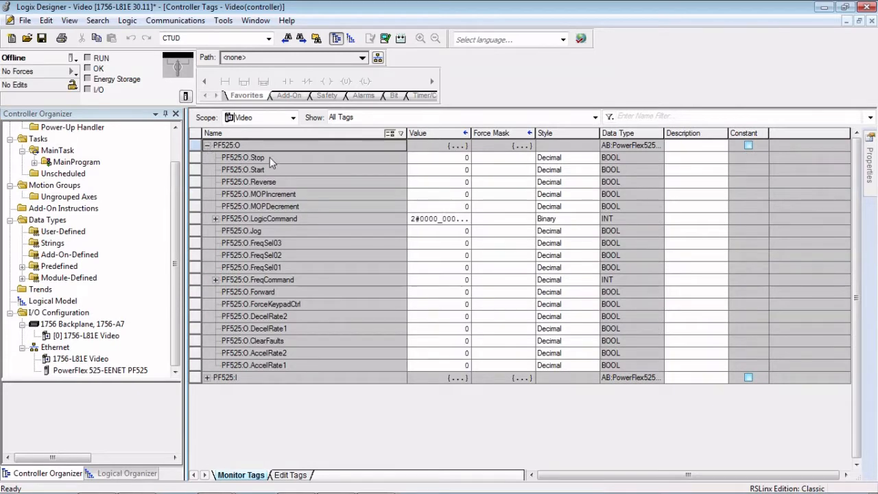
pyautogui.moveTo(293, 187)
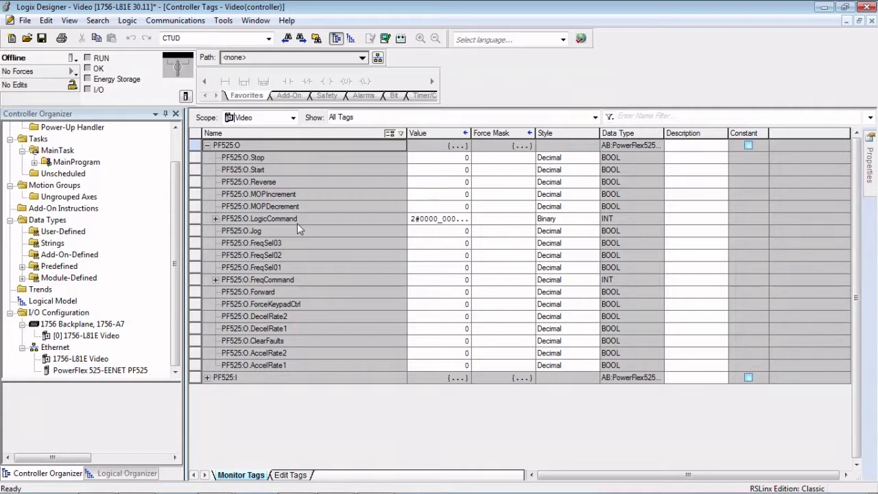
pyautogui.moveTo(273, 171)
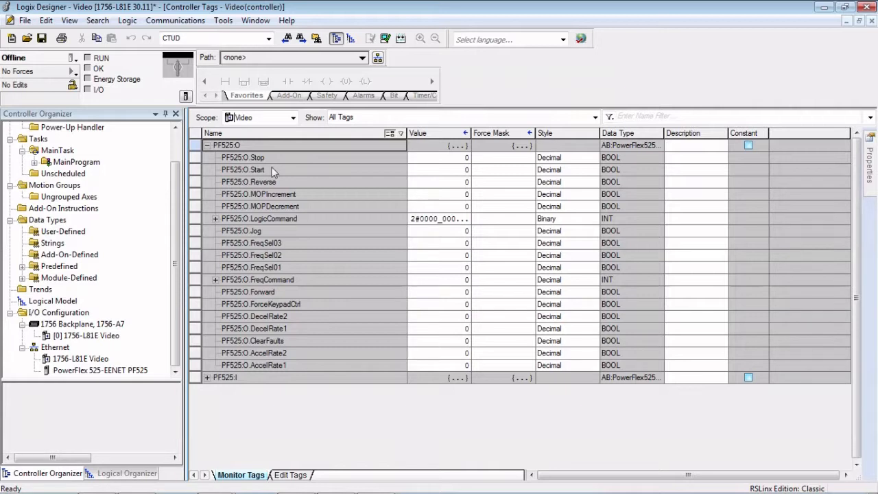
pyautogui.scroll(-3)
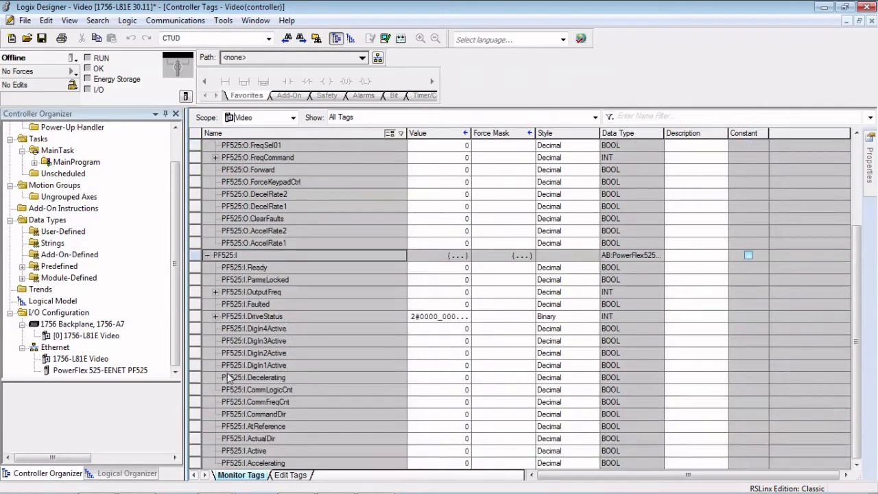
pyautogui.moveTo(291, 257)
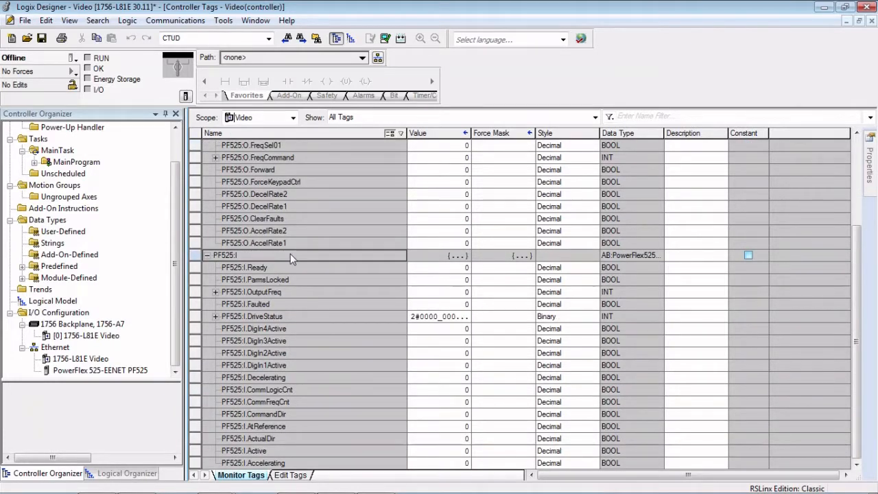
pyautogui.click(251, 291)
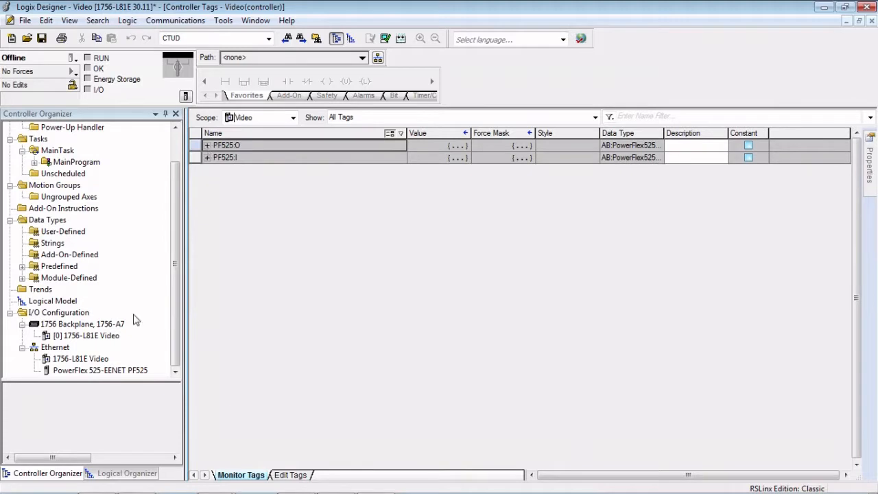
pyautogui.click(99, 370)
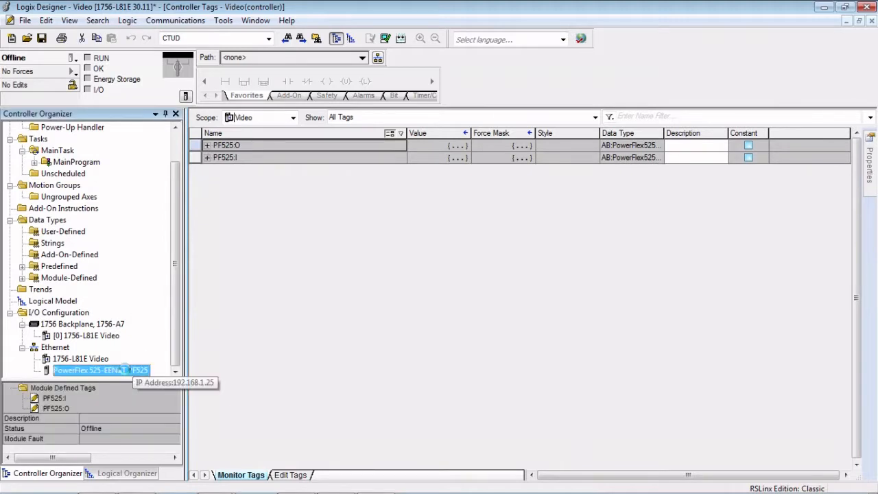
# - Set PF525 revision 5 and add DC Bus Voltage and Output Current input datalinks, confirming the change
pyautogui.doubleClick(100, 370)
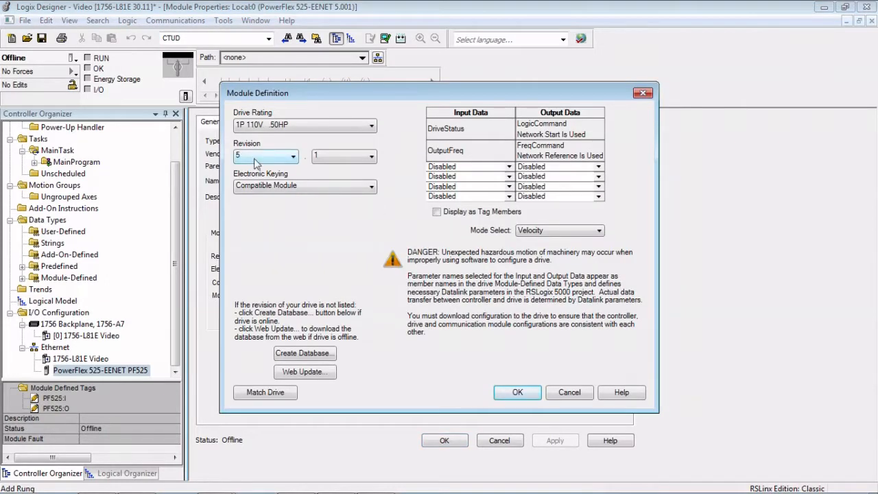
pyautogui.click(294, 156)
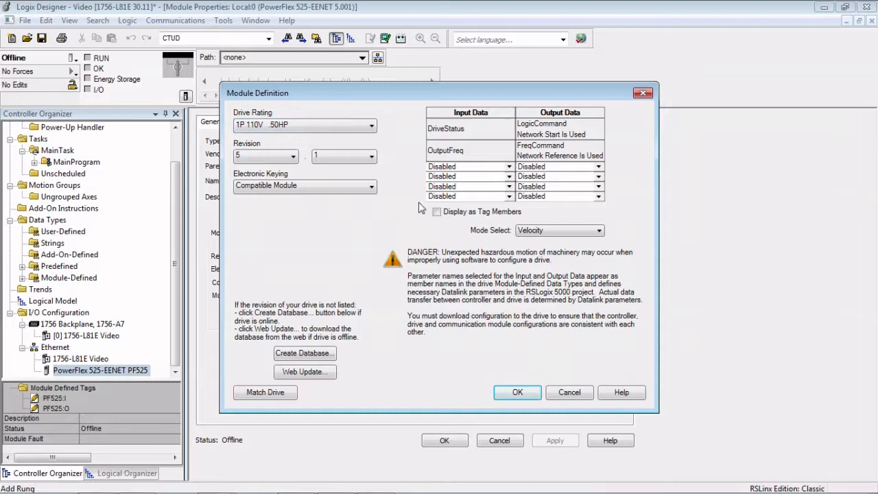
pyautogui.moveTo(507, 144)
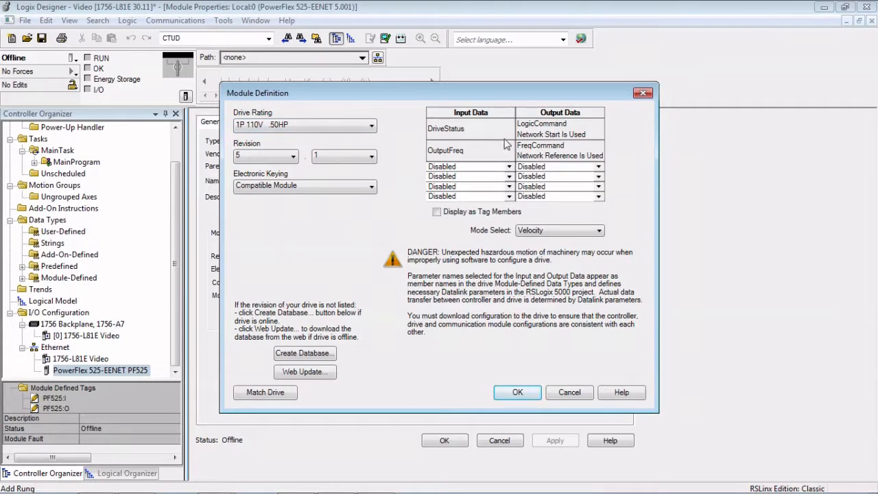
pyautogui.moveTo(491, 186)
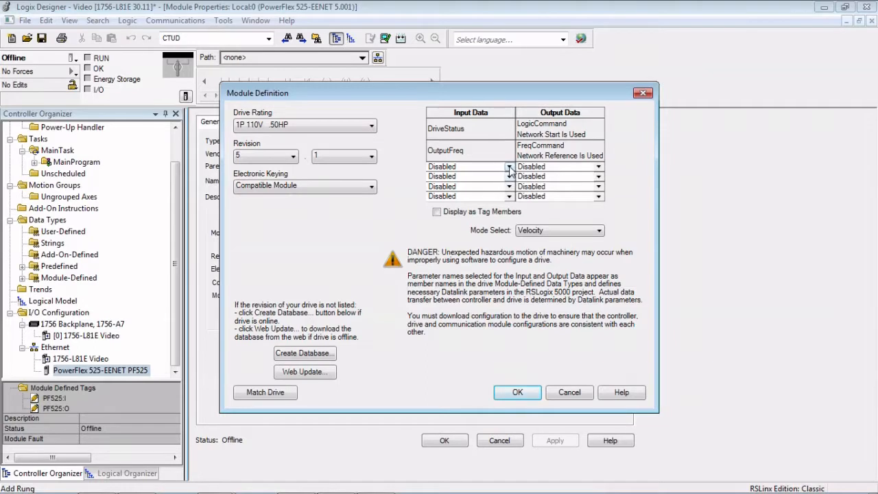
pyautogui.click(509, 165)
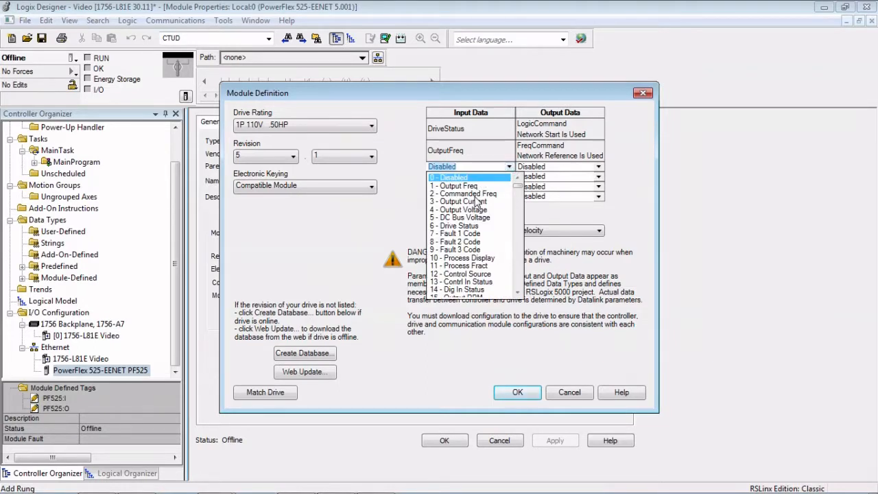
pyautogui.scroll(-3)
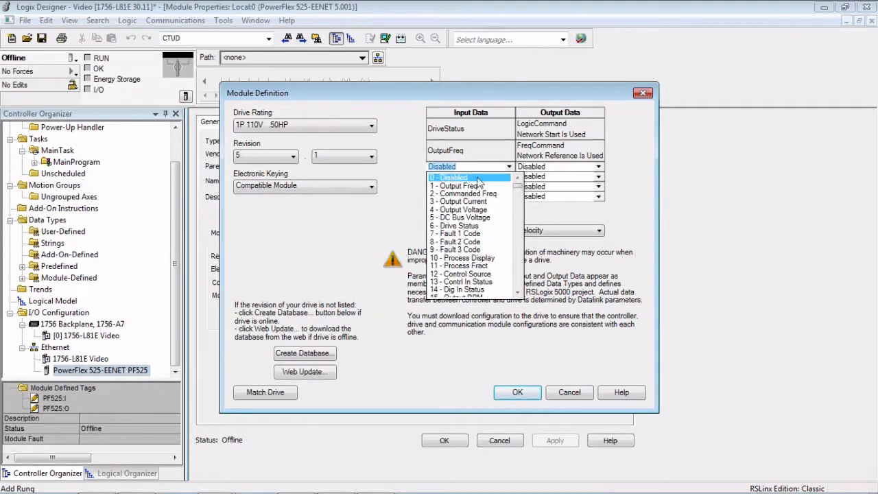
pyautogui.click(462, 217)
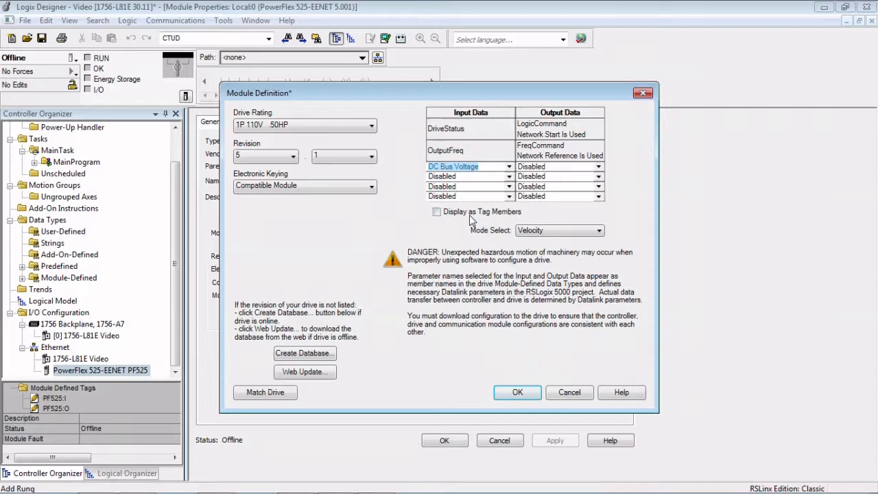
pyautogui.click(510, 176)
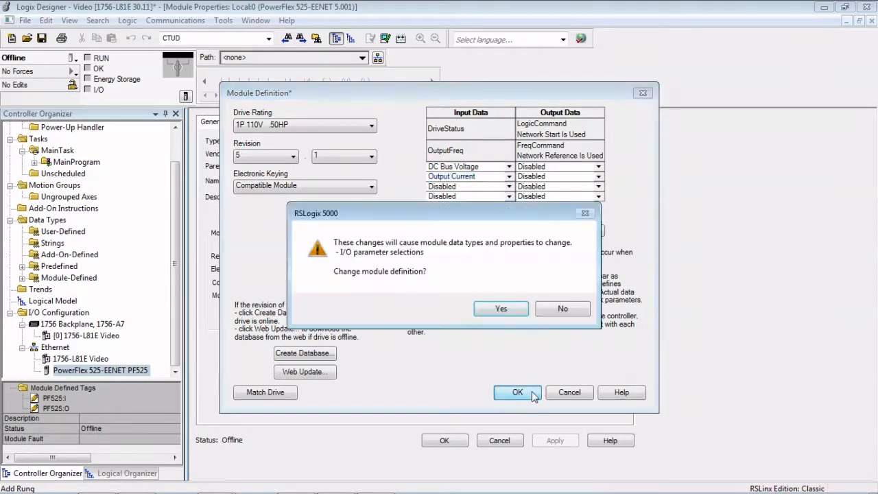
pyautogui.click(500, 308)
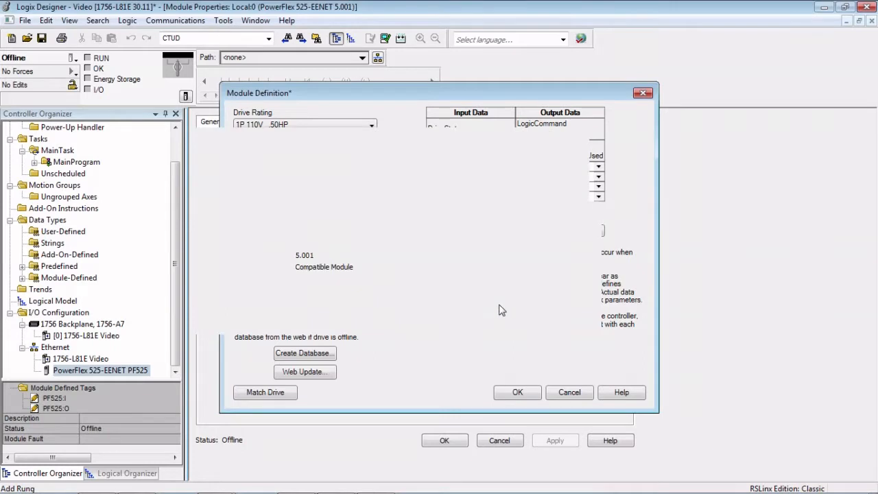
pyautogui.click(517, 391)
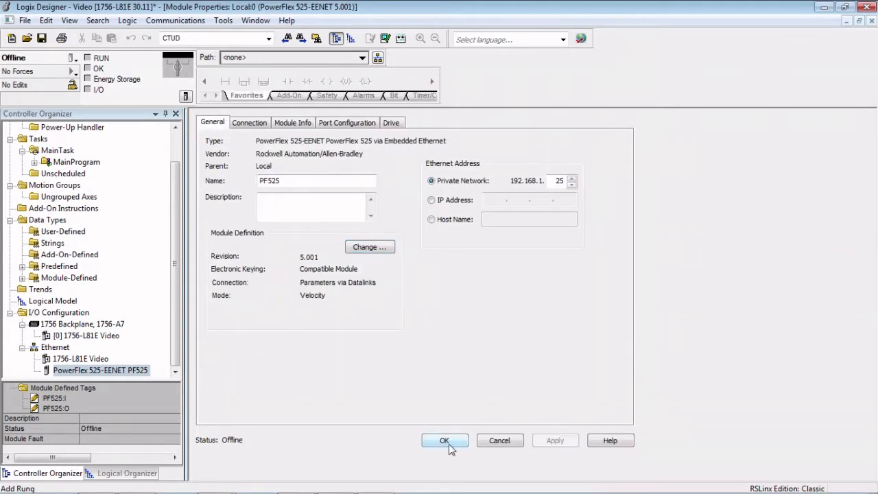
pyautogui.click(443, 440)
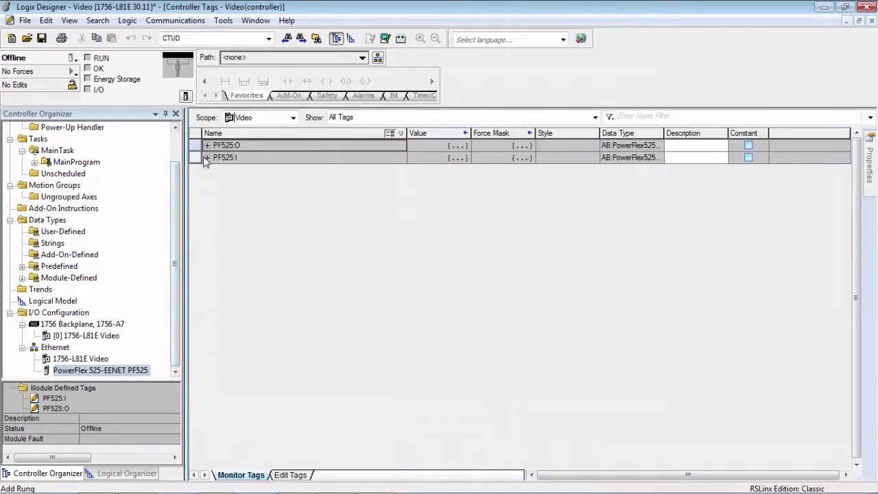
# - Verify PF525:I shows OutputCurrent and DCBusVoltage, then reopen the PF525 drive properties
pyautogui.click(206, 157)
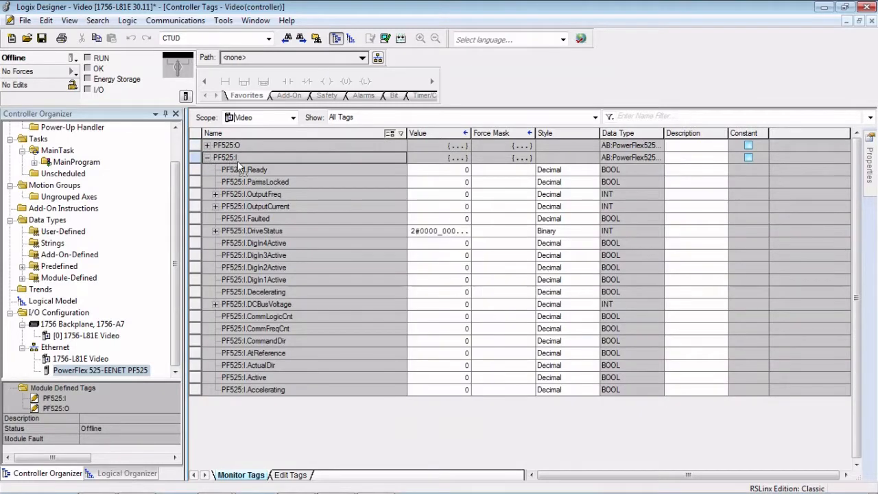
pyautogui.moveTo(254, 327)
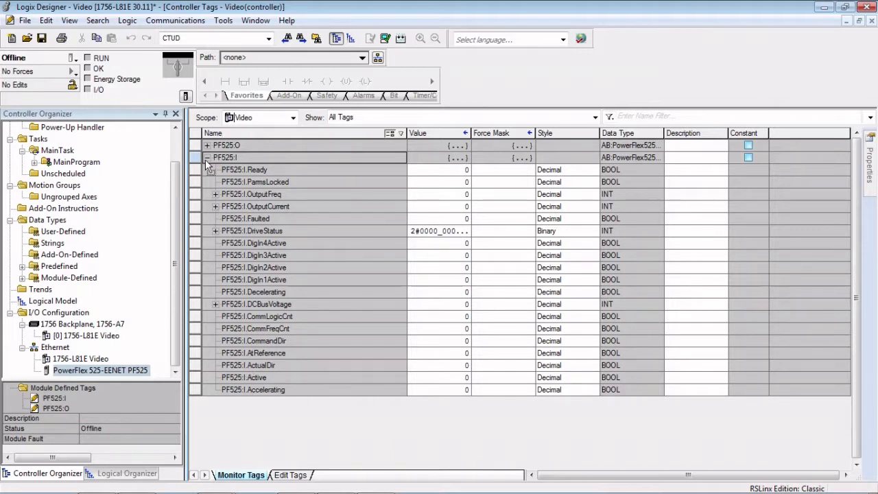
pyautogui.click(207, 157)
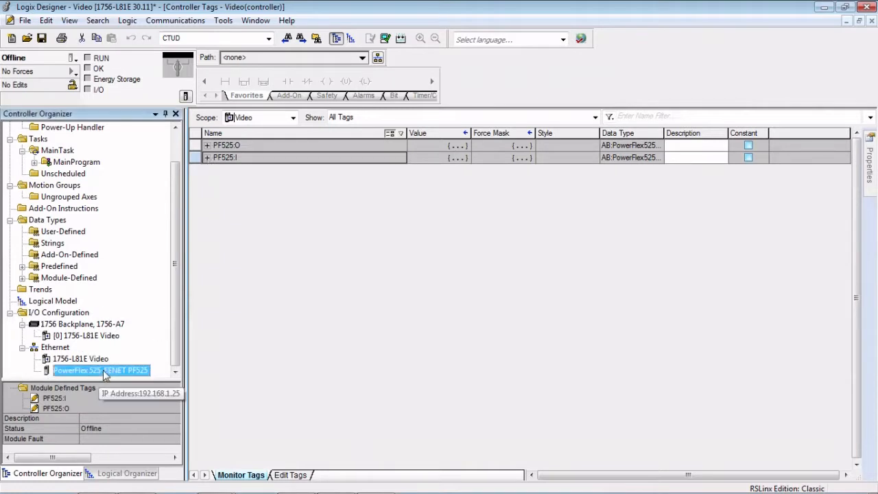
pyautogui.doubleClick(100, 370)
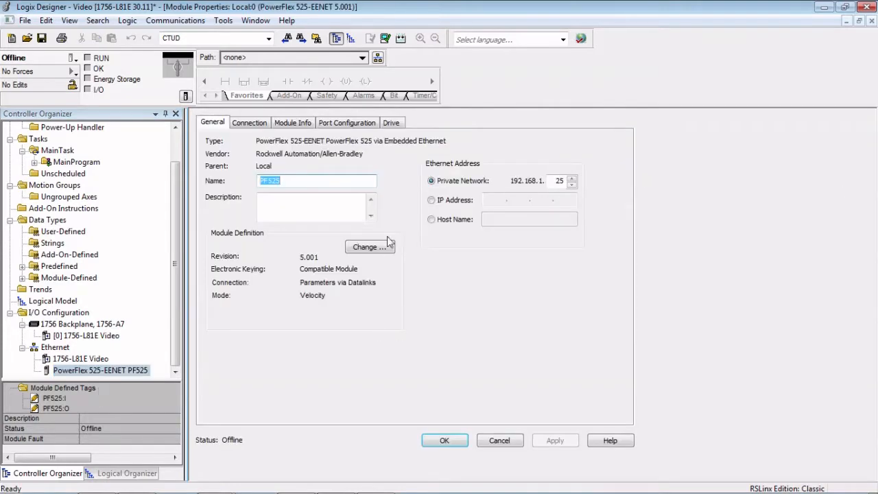
# - Review PF525's Connection and Port Configuration settings, then show the Drive overview page
pyautogui.click(249, 122)
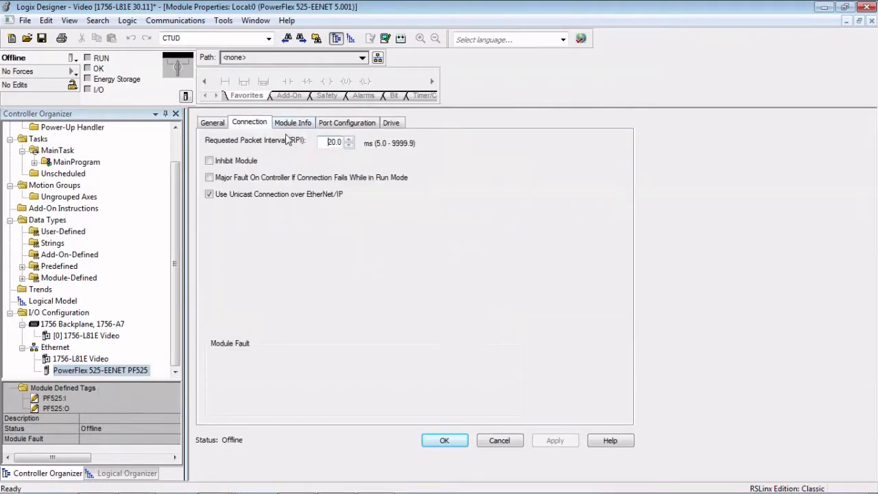
pyautogui.click(346, 122)
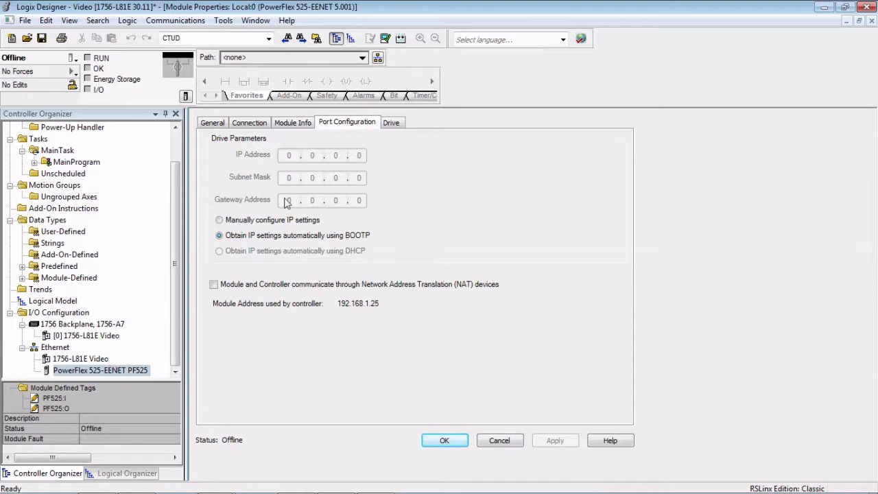
pyautogui.click(390, 122)
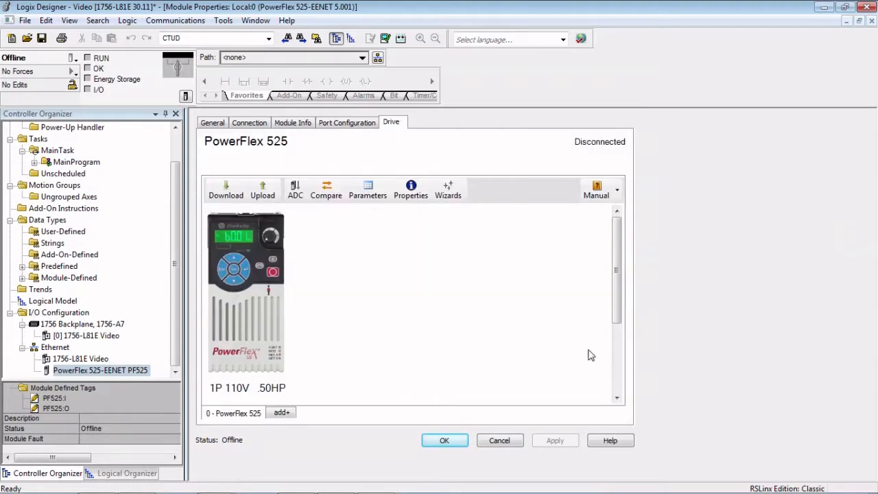
pyautogui.moveTo(367, 190)
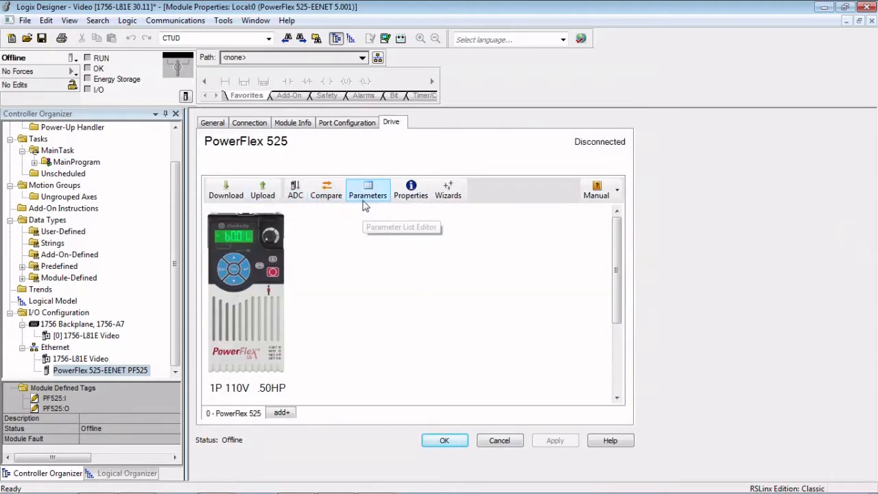
pyautogui.click(368, 189)
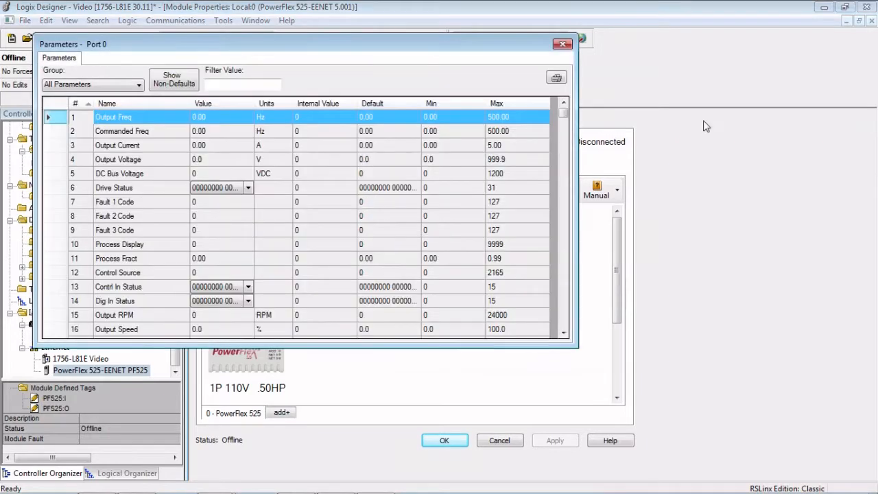
pyautogui.click(563, 44)
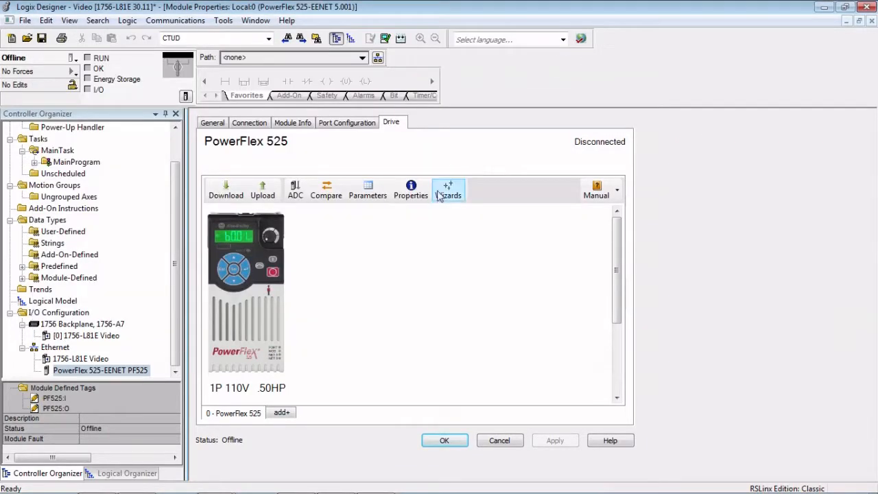
# - Run the PowerFlex 525 Startup Wizard from Language through Speed Control, then close it
pyautogui.click(448, 190)
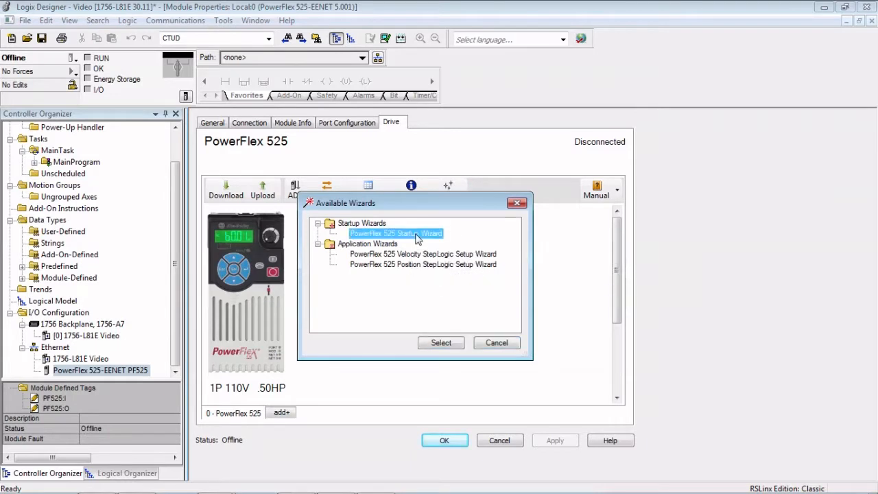
pyautogui.click(441, 343)
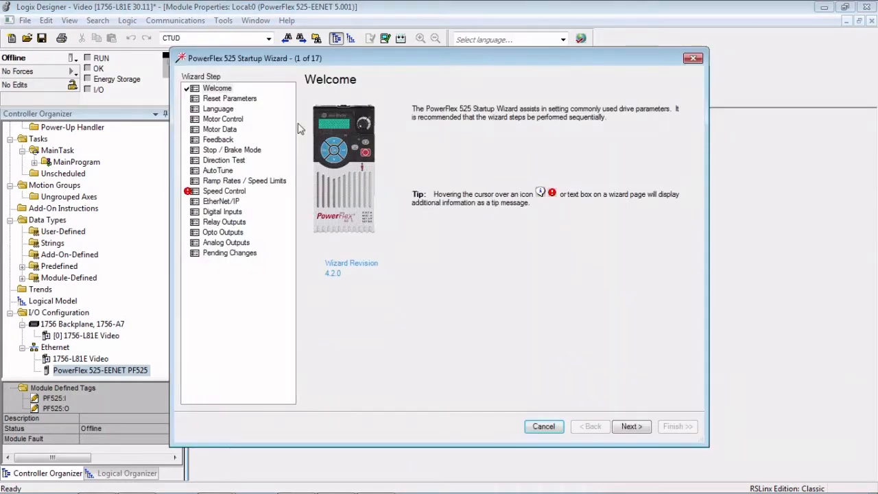
pyautogui.click(629, 426)
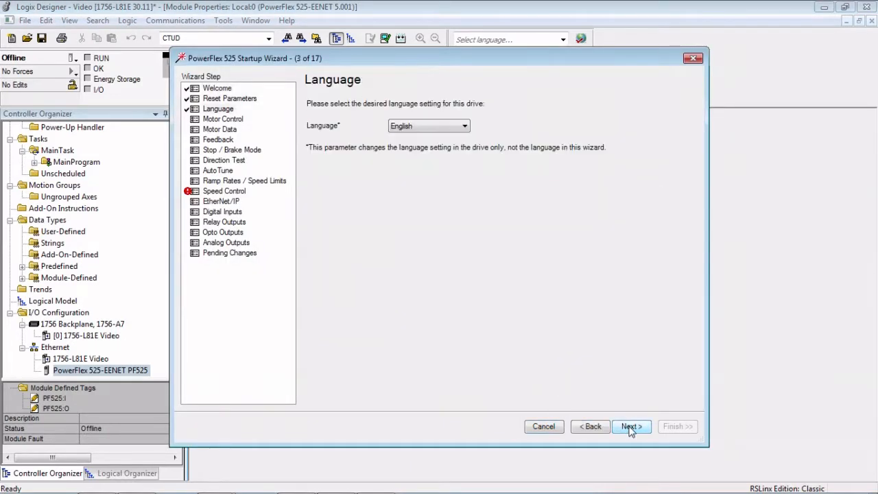
pyautogui.click(630, 426)
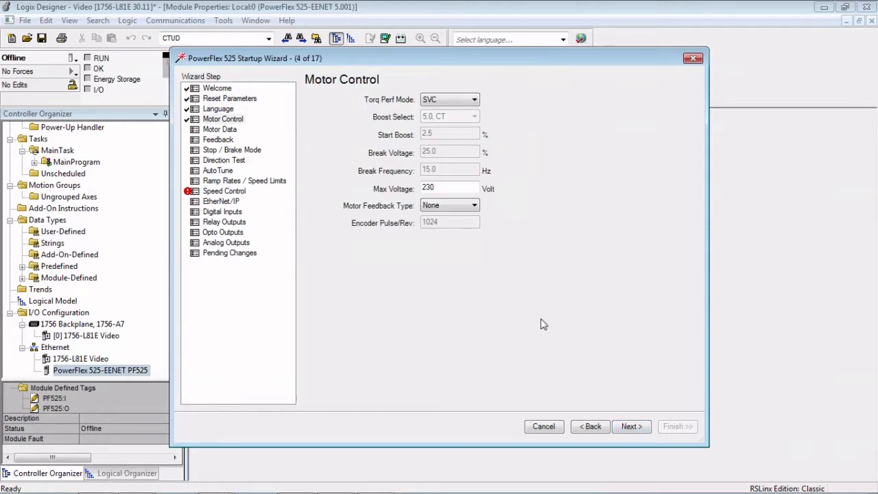
pyautogui.click(631, 426)
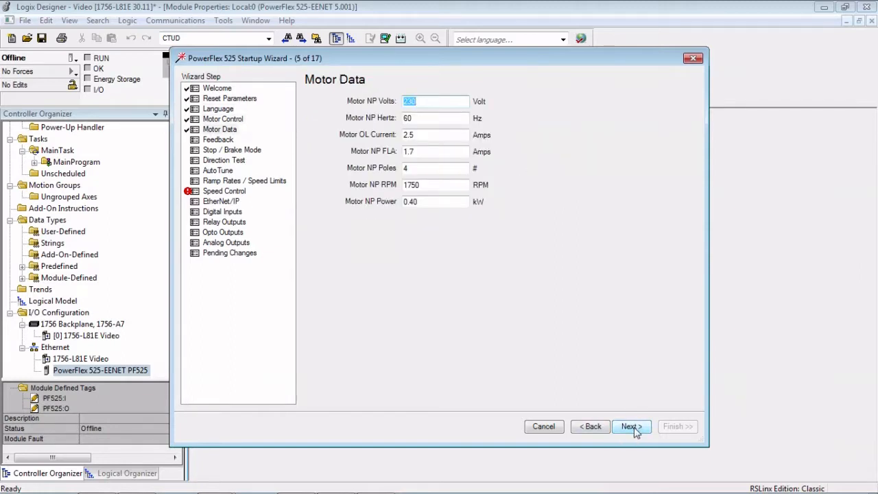
pyautogui.click(630, 426)
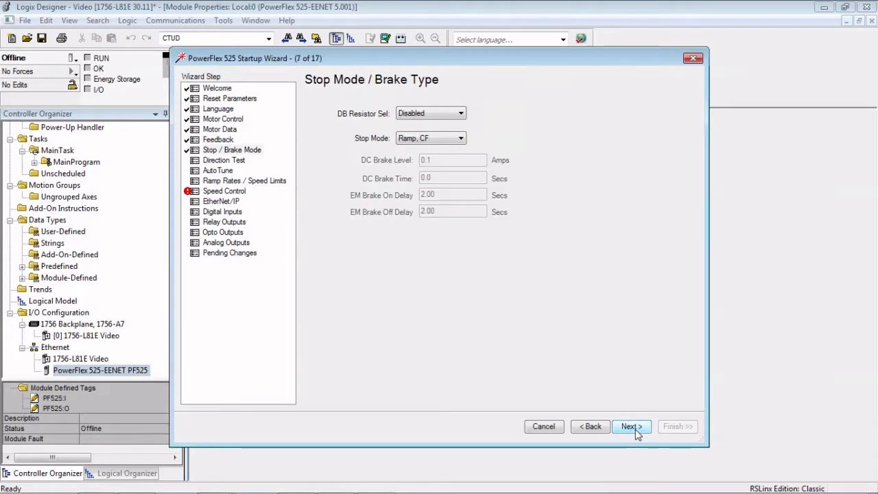
pyautogui.click(630, 426)
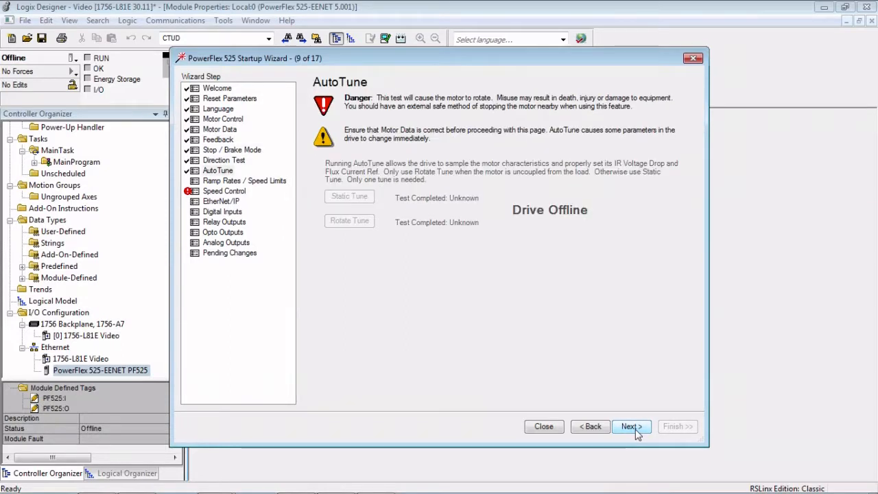
pyautogui.click(629, 426)
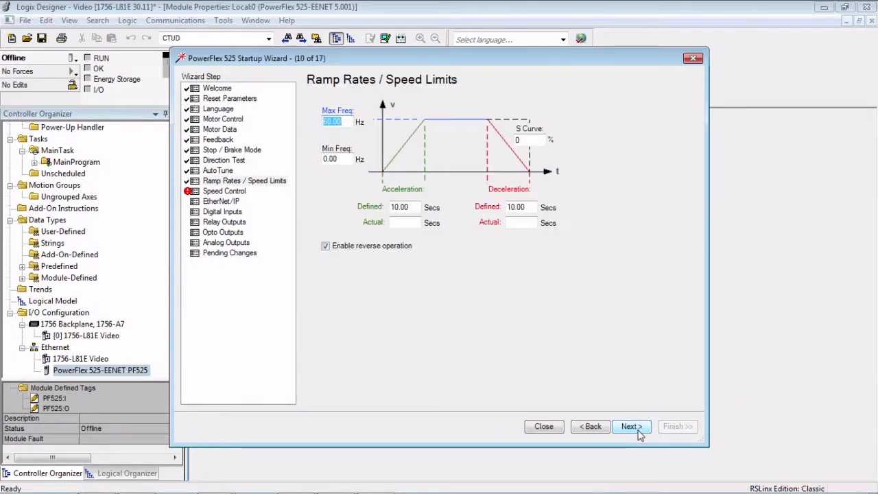
pyautogui.click(630, 426)
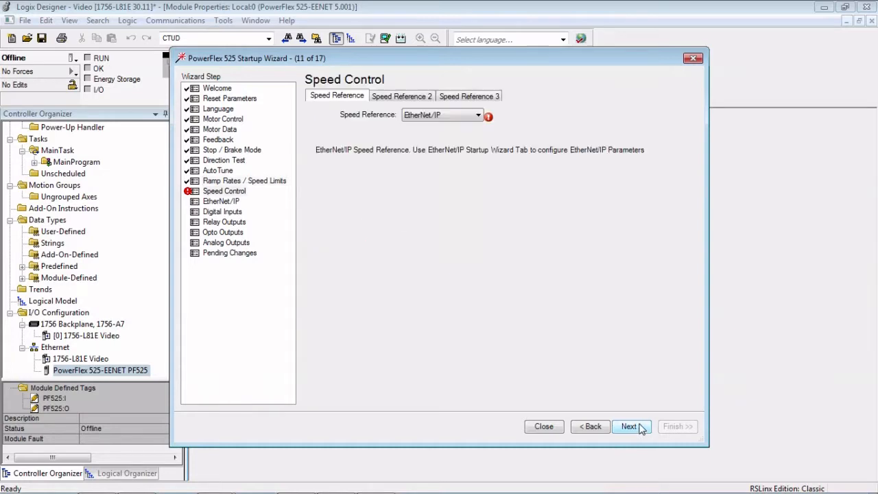
pyautogui.click(543, 425)
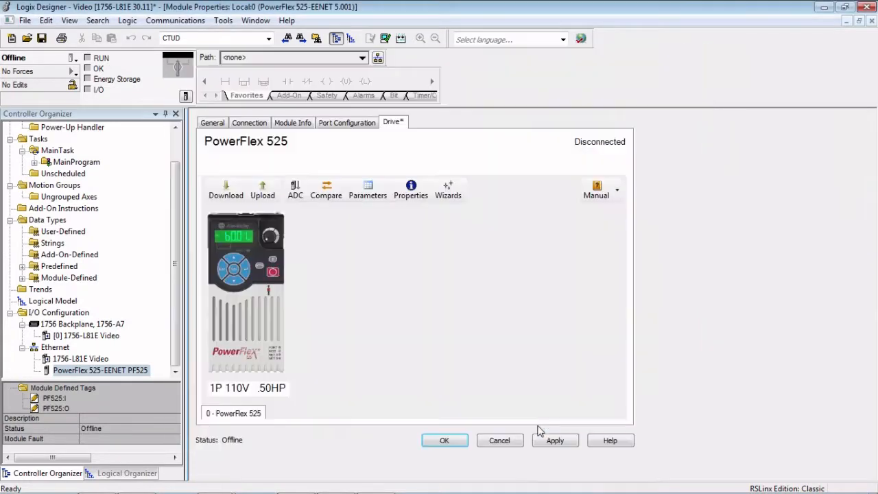
pyautogui.moveTo(355, 248)
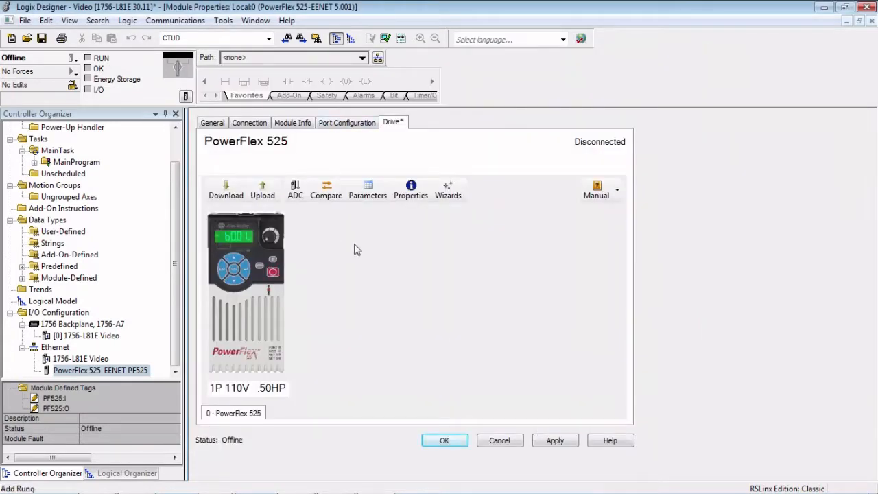
# - View and close Automatic Device Configuration, accept the PF525 properties, and select the Ethernet node
pyautogui.click(295, 188)
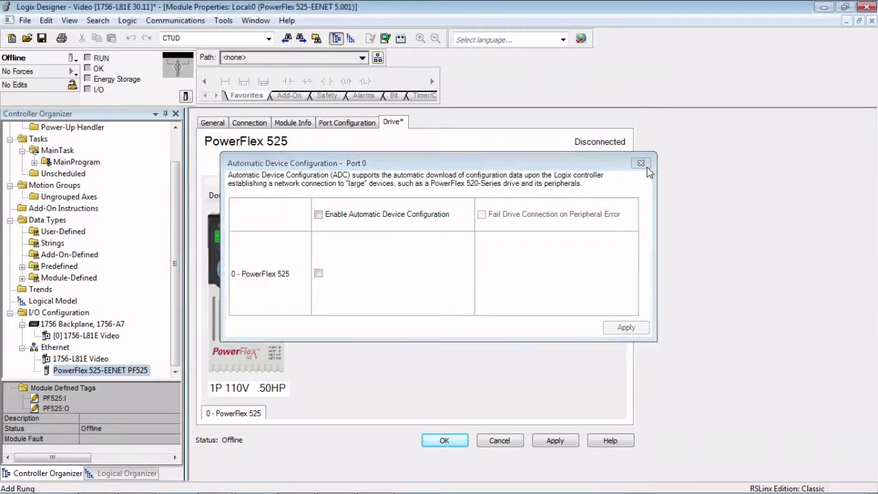
pyautogui.click(640, 163)
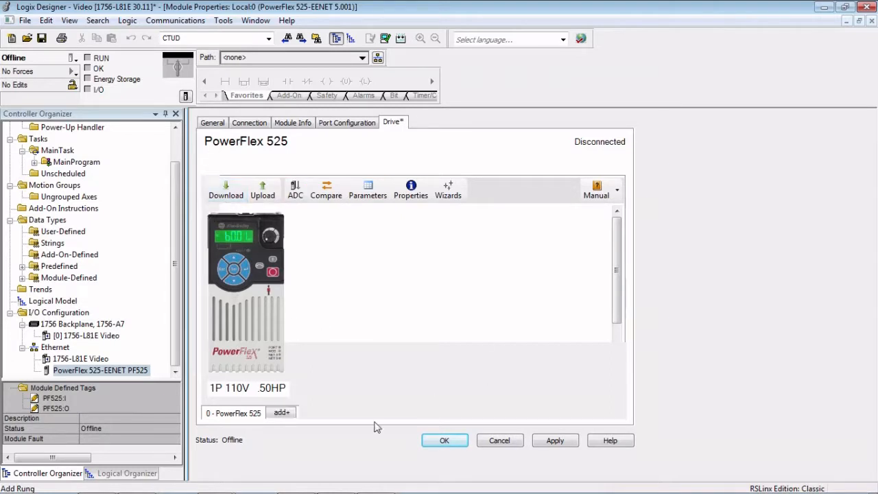
pyautogui.moveTo(681, 375)
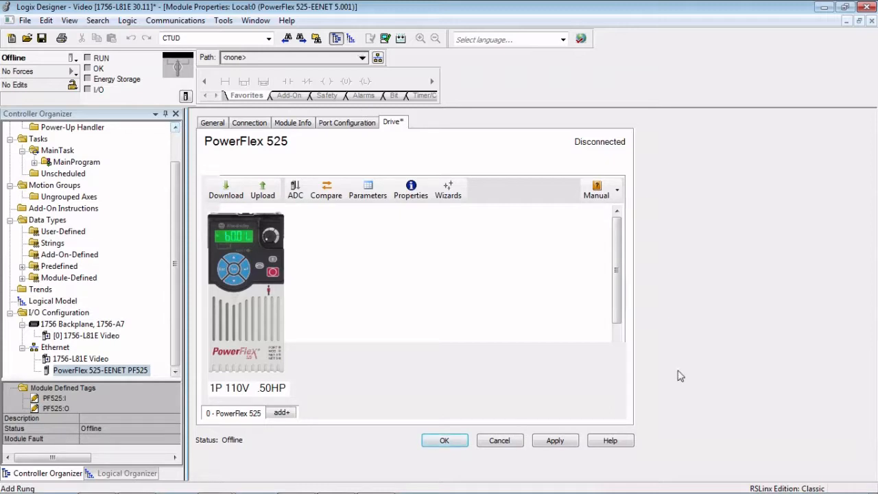
pyautogui.moveTo(284, 100)
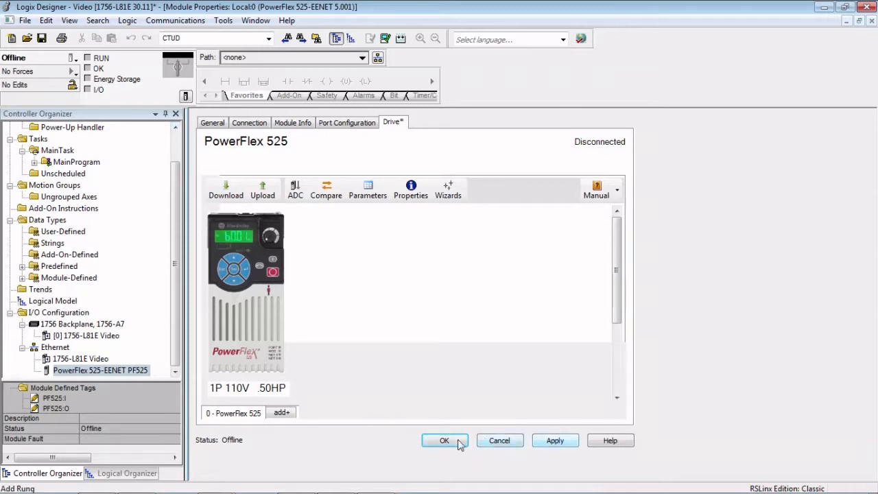
pyautogui.click(444, 441)
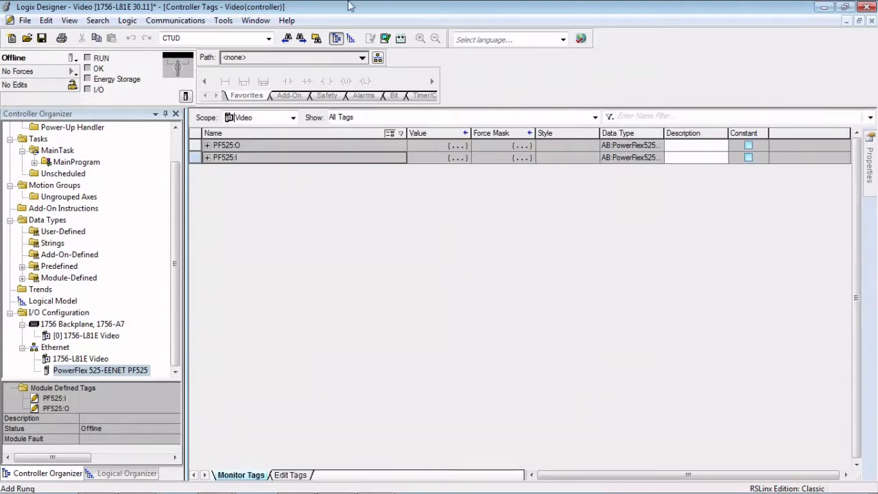
pyautogui.click(126, 473)
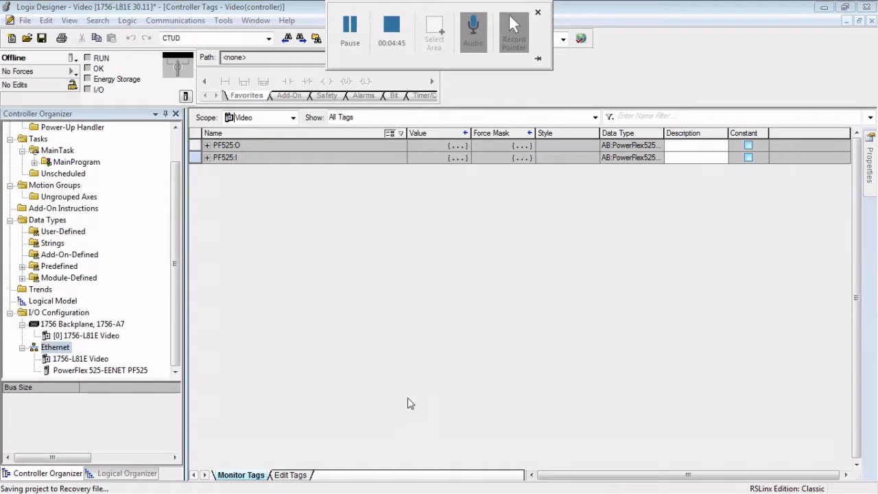
pyautogui.click(538, 12)
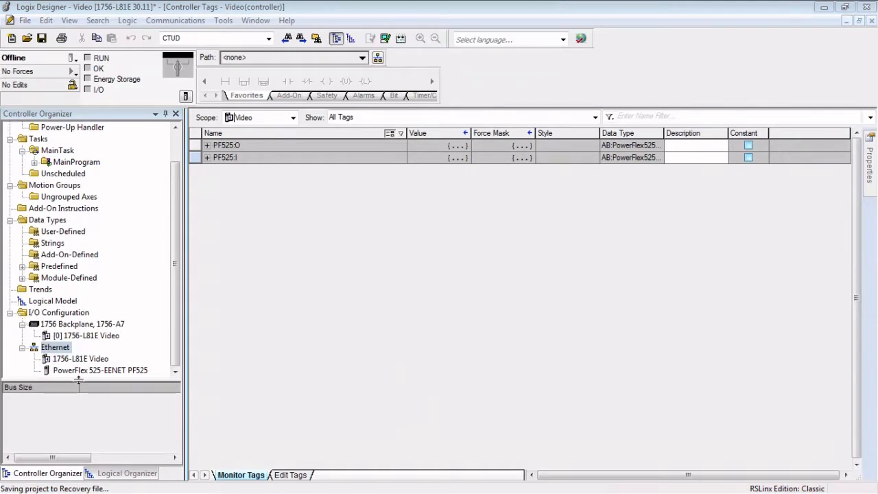
# - Search the Ethernet module catalog for e300 and create the 193-ECM-ETR overload relay
pyautogui.rightClick(55, 347)
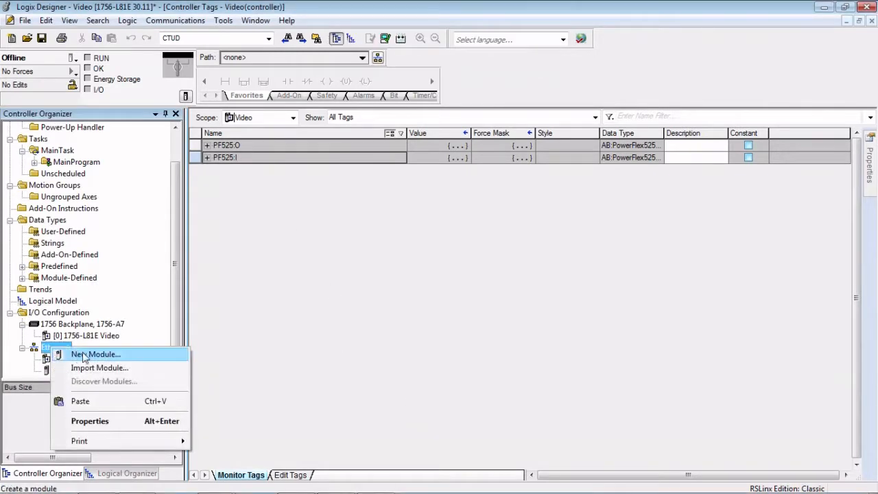
pyautogui.click(95, 354)
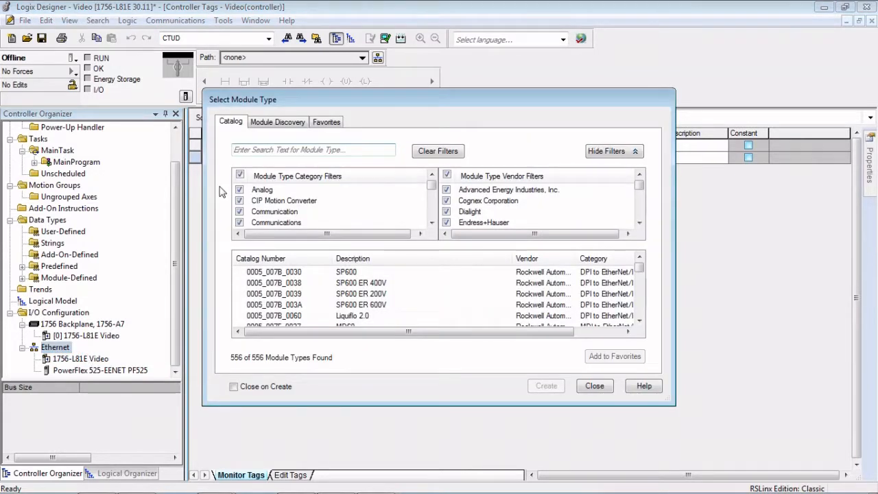
pyautogui.write('e300')
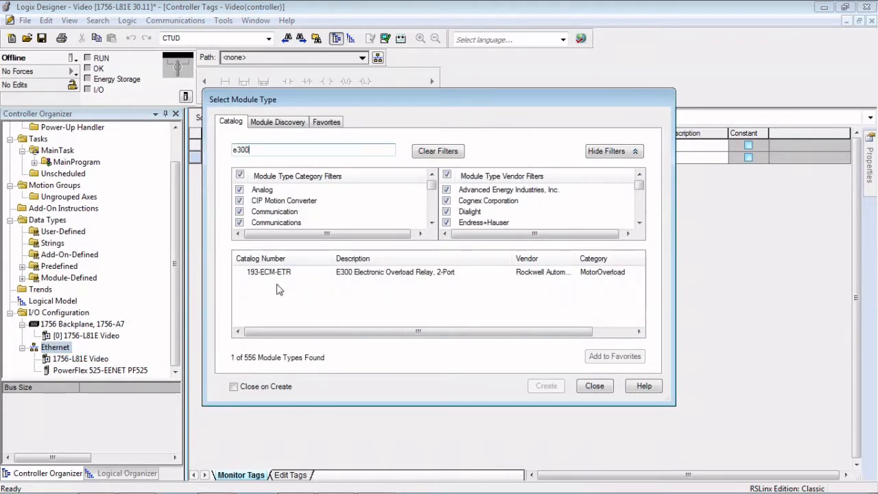
pyautogui.moveTo(81, 349)
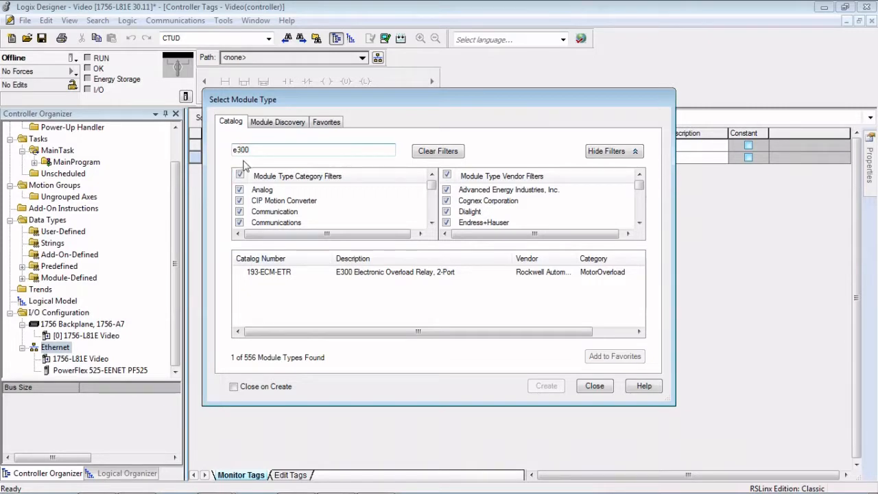
pyautogui.click(269, 272)
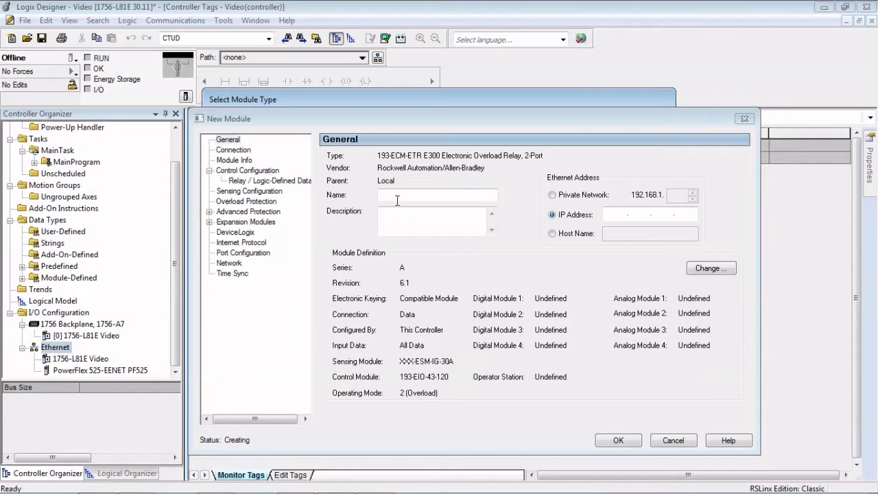
# - Name the relay e300 at private address 192.168.1.23, correcting the invalid-address warning
pyautogui.write('e300')
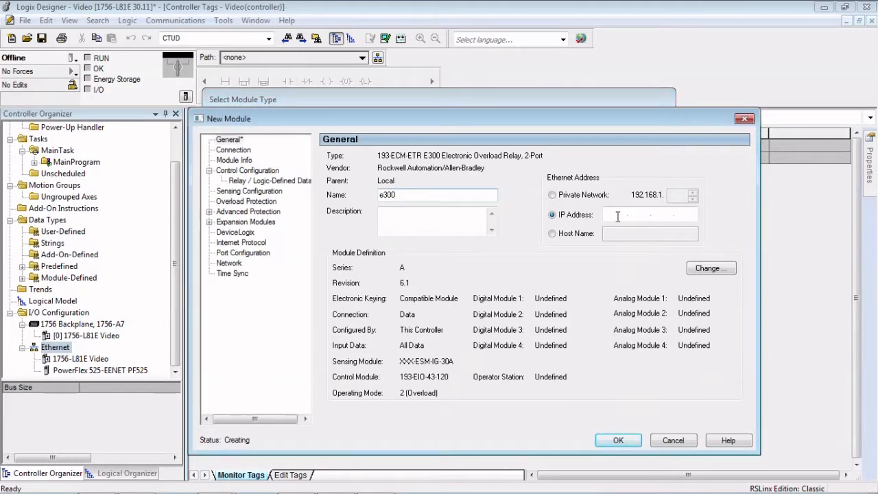
pyautogui.click(552, 195)
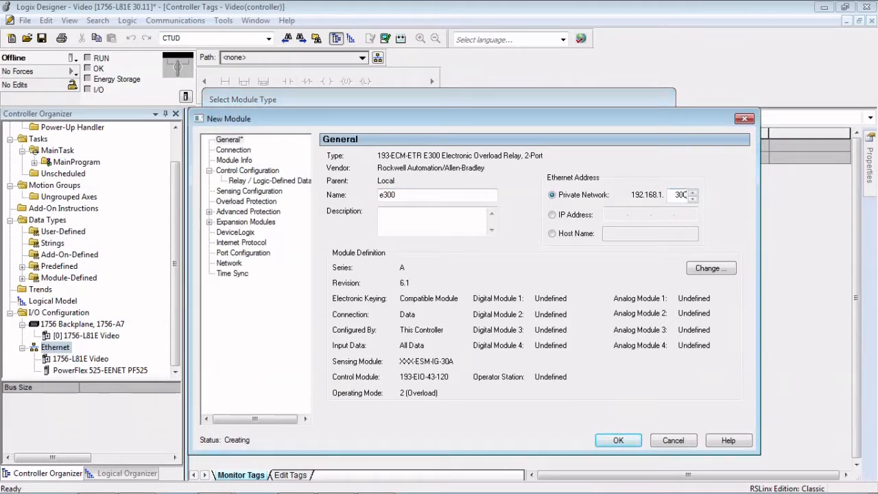
pyautogui.click(617, 440)
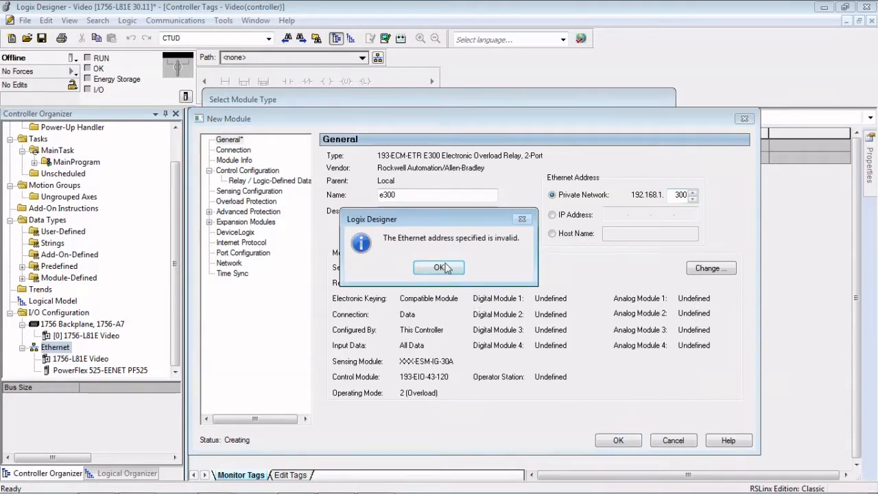
pyautogui.click(439, 267)
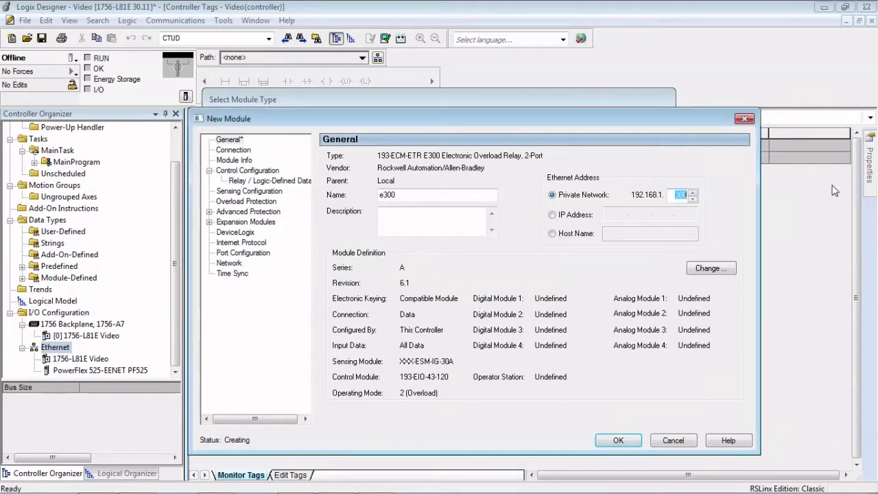
pyautogui.write('23')
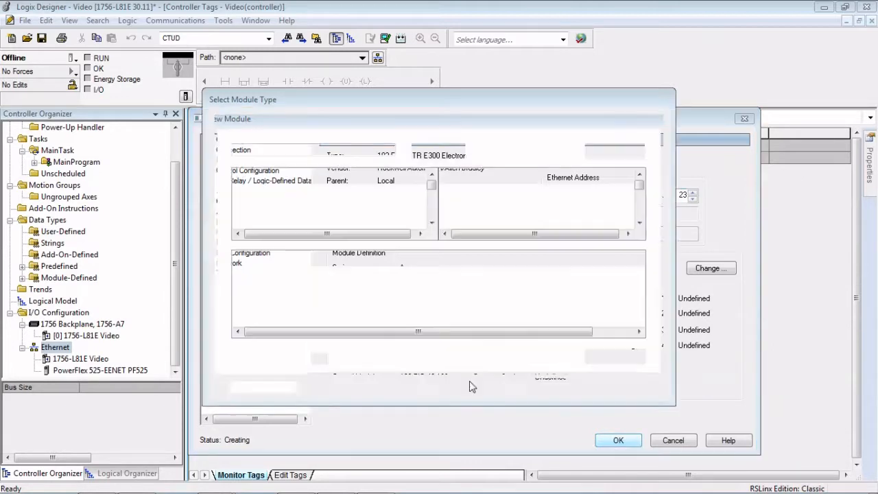
pyautogui.click(617, 440)
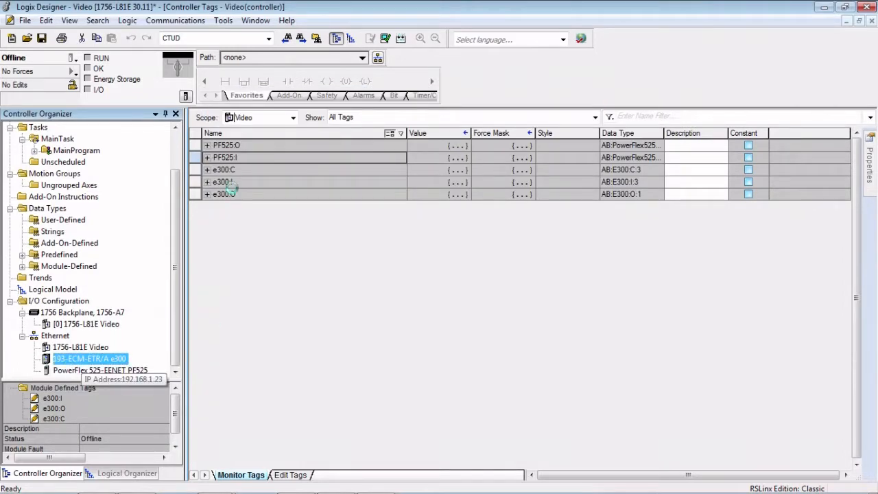
pyautogui.doubleClick(88, 358)
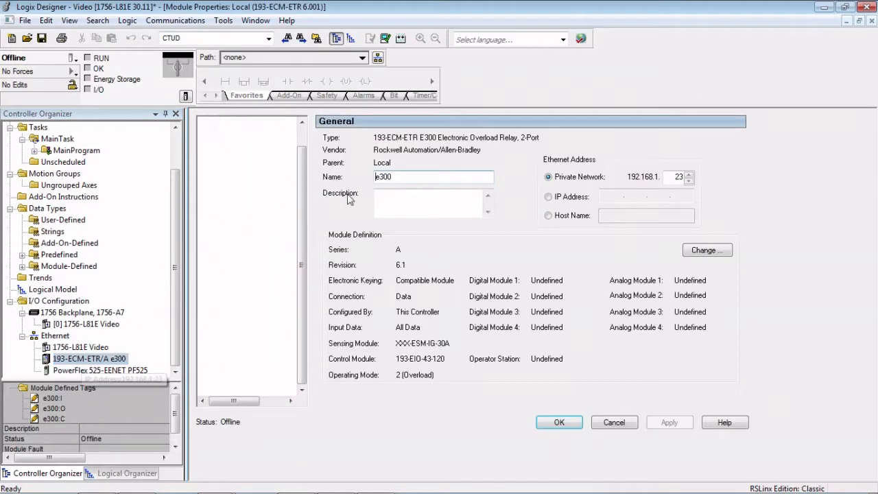
pyautogui.click(230, 131)
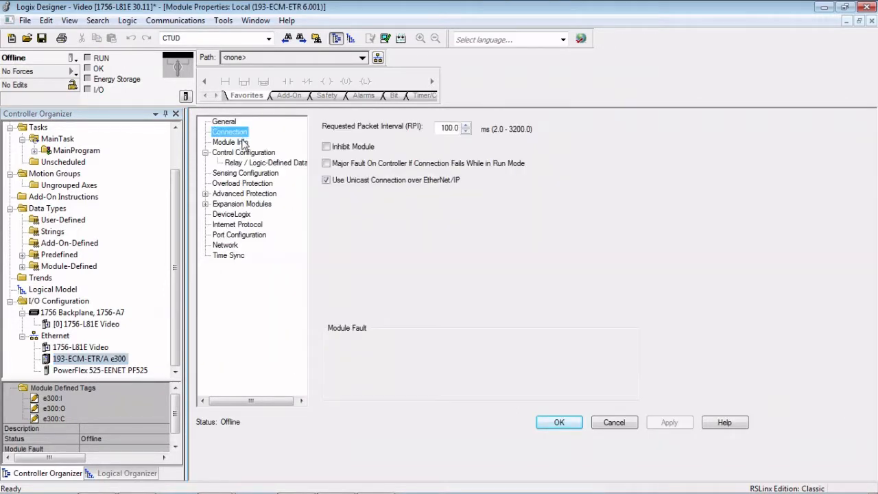
pyautogui.click(243, 151)
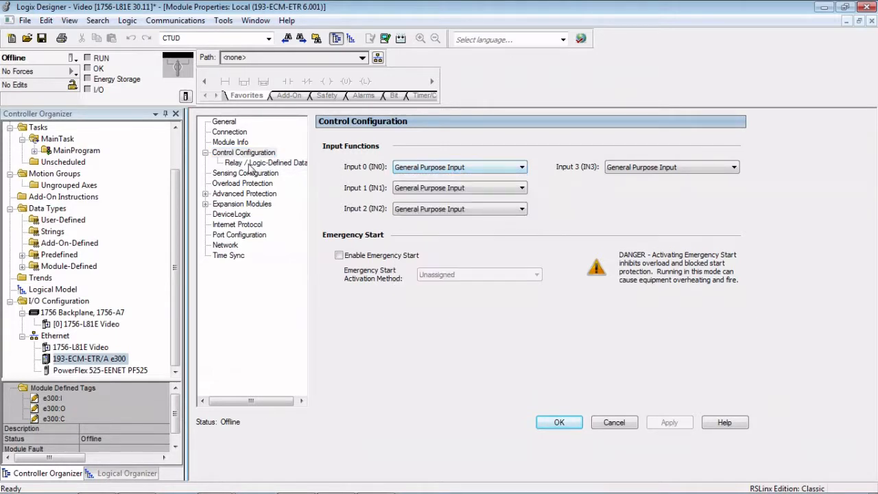
pyautogui.click(244, 173)
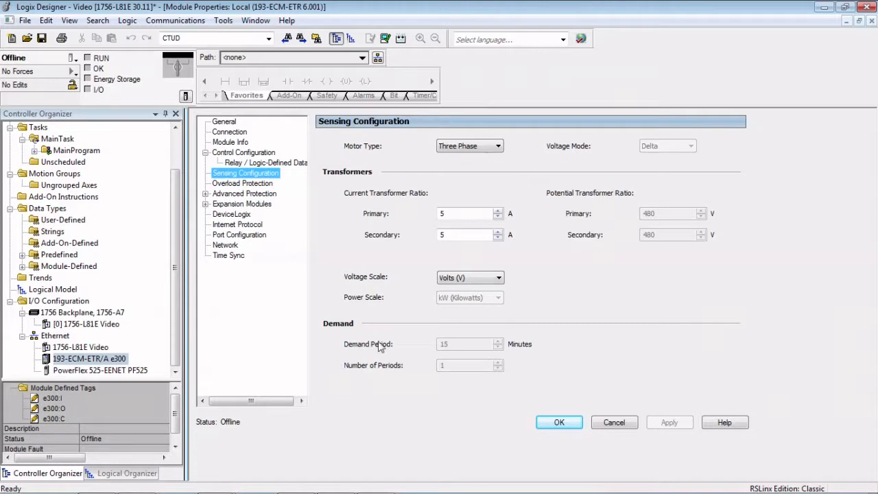
pyautogui.click(242, 183)
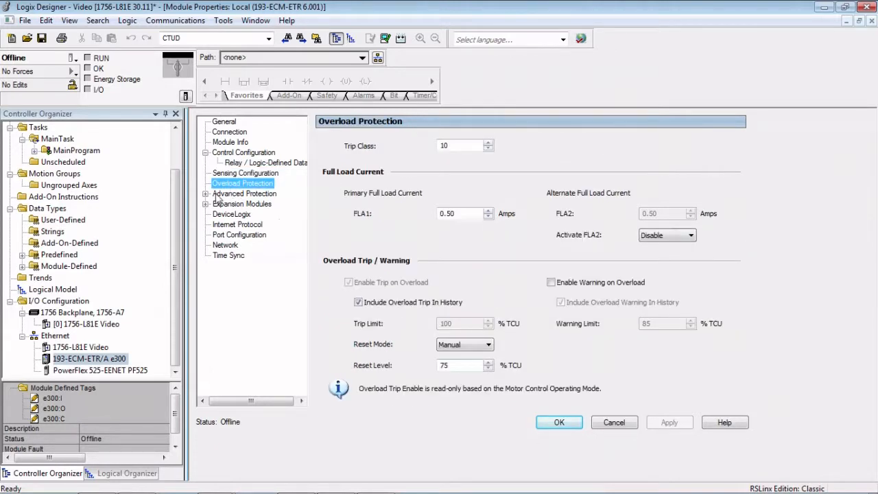
pyautogui.click(234, 204)
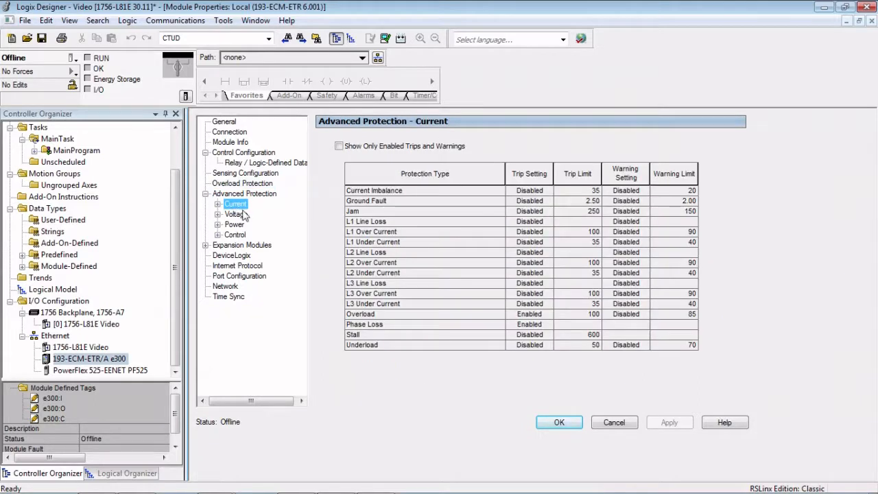
pyautogui.click(242, 244)
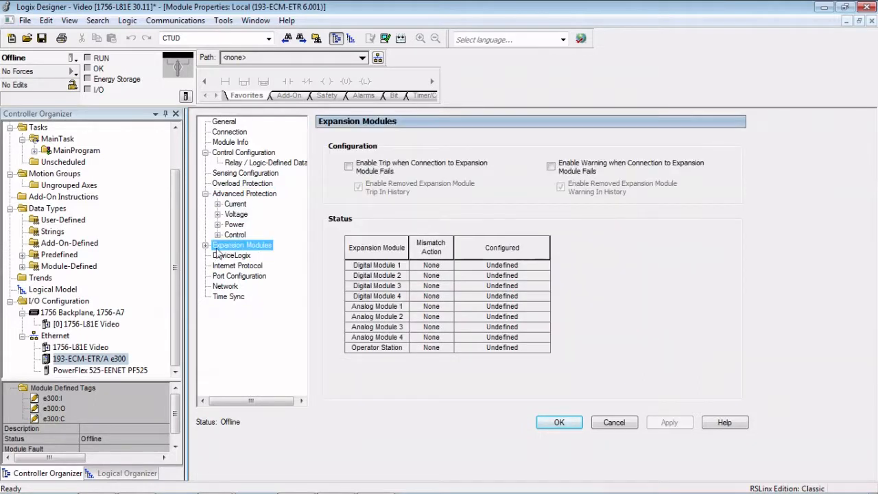
pyautogui.click(558, 422)
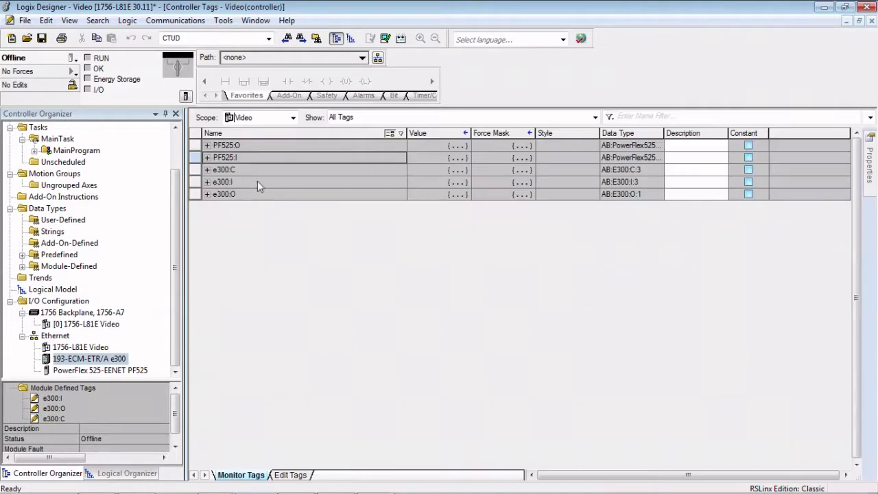
# - Review and collapse the e300:I tag members, then start a new module on the 1756 Backplane
pyautogui.click(206, 182)
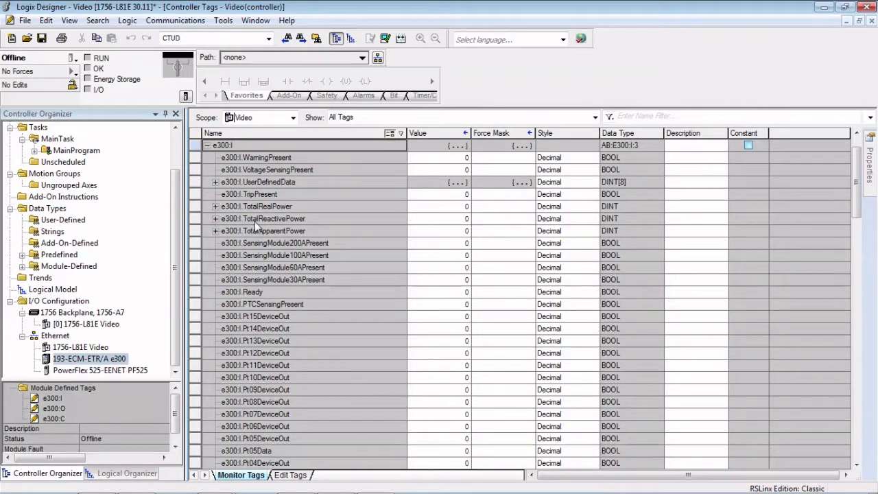
pyautogui.click(207, 145)
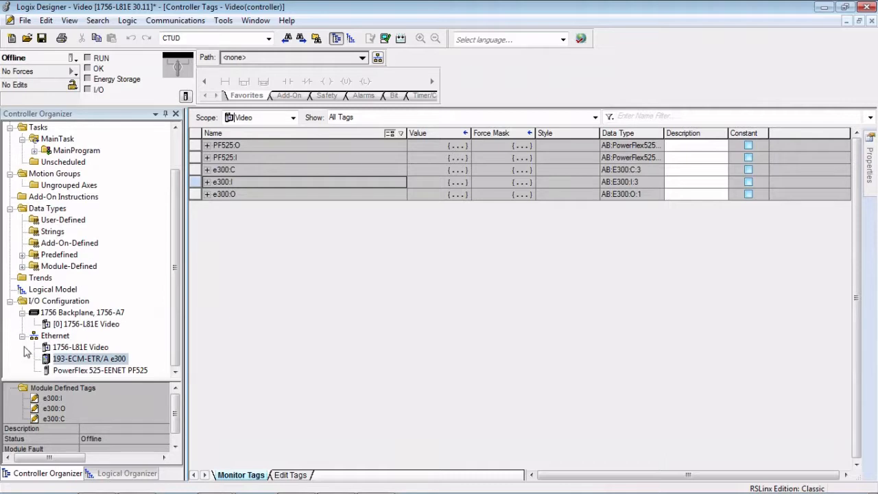
pyautogui.click(82, 312)
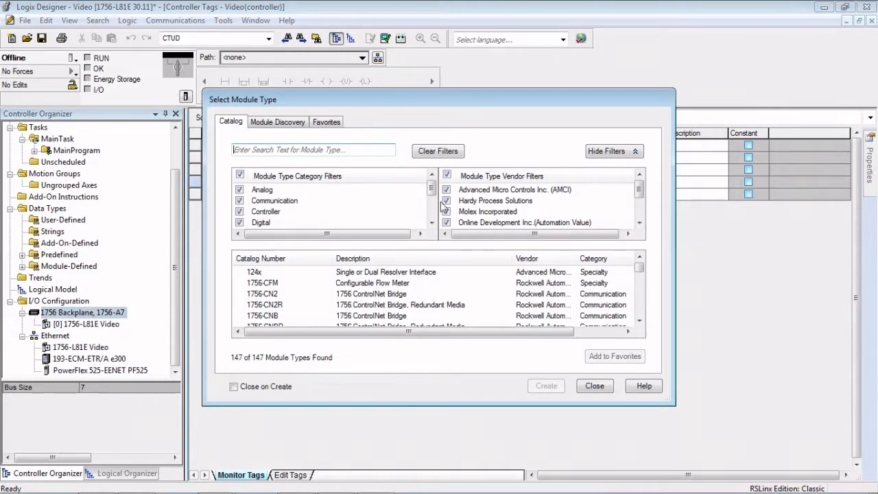
# - Filter the module catalog to Hardy modules and pick the HI1756-xWS weigh scale
pyautogui.click(446, 175)
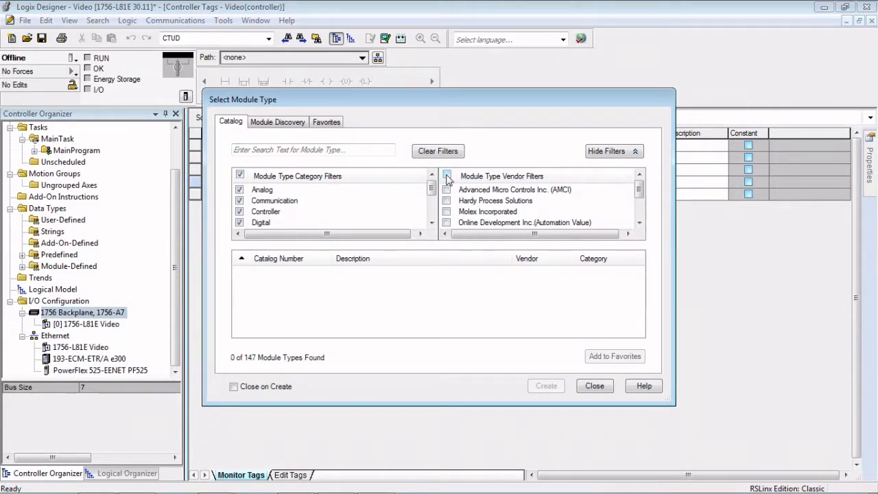
pyautogui.click(446, 175)
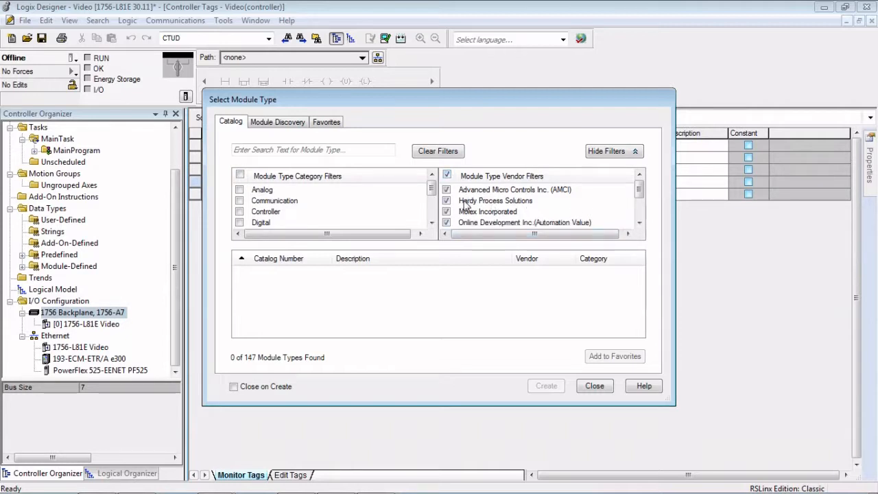
pyautogui.moveTo(622, 219)
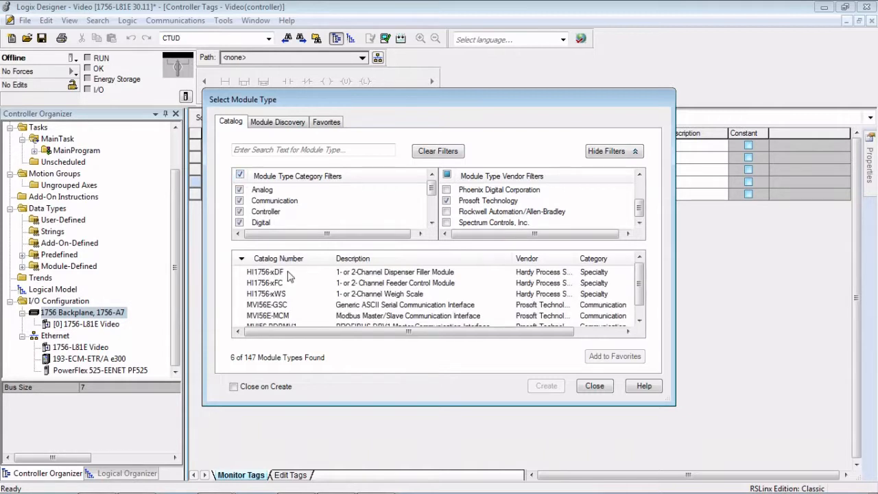
pyautogui.click(274, 272)
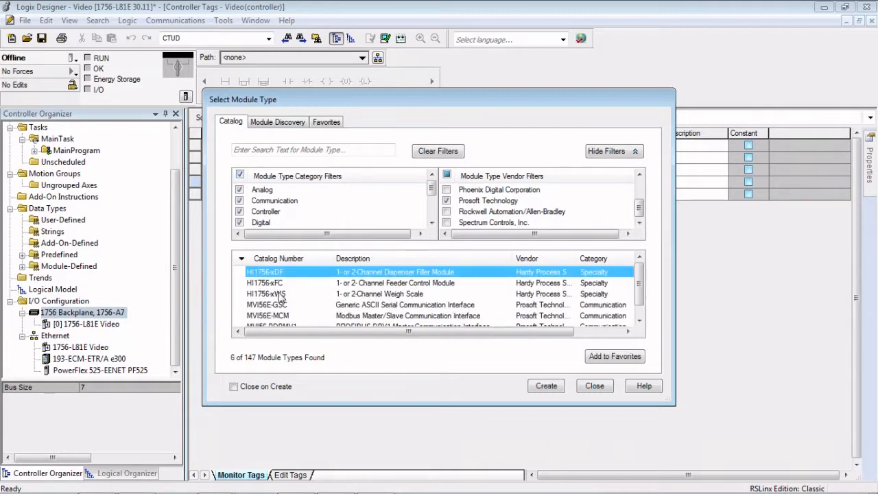
pyautogui.click(266, 293)
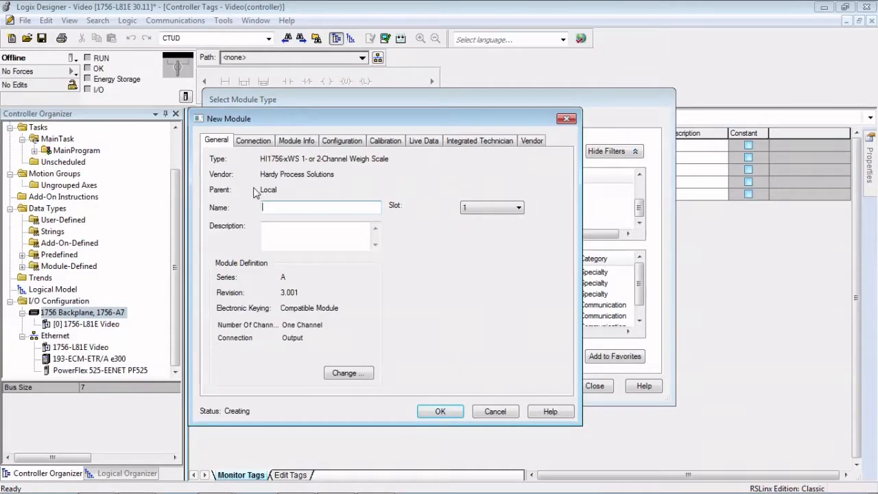
# - Name the HI1756-xWS module 'scale' and close the module catalog
pyautogui.write('scale')
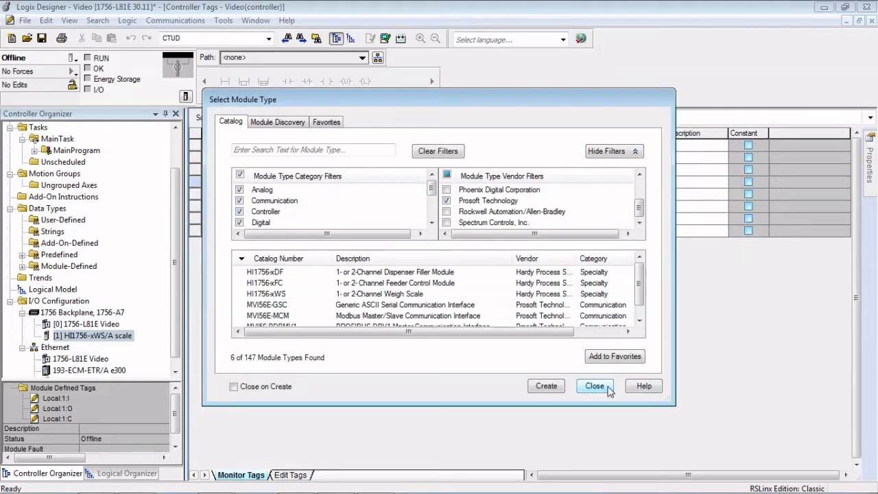
pyautogui.click(594, 385)
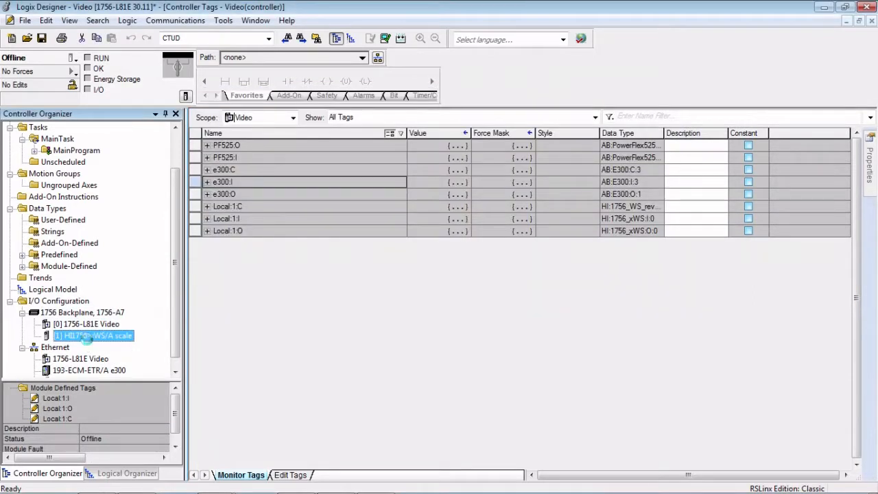
pyautogui.doubleClick(93, 335)
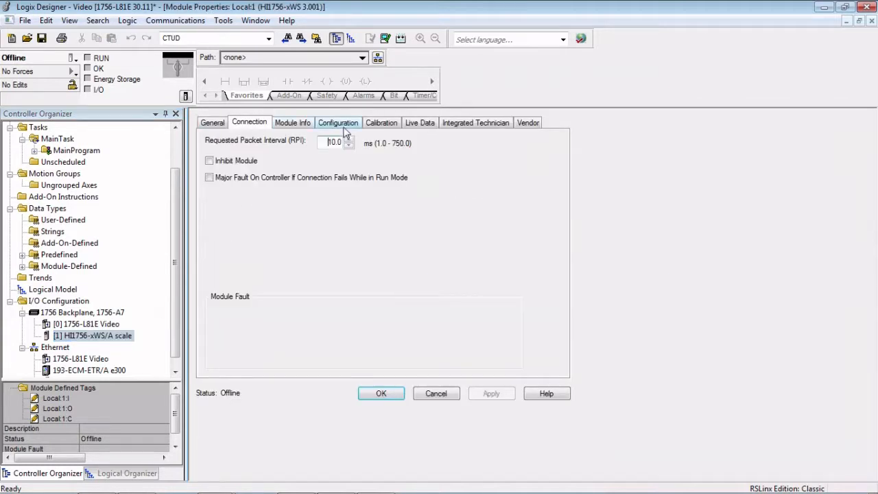
pyautogui.click(381, 122)
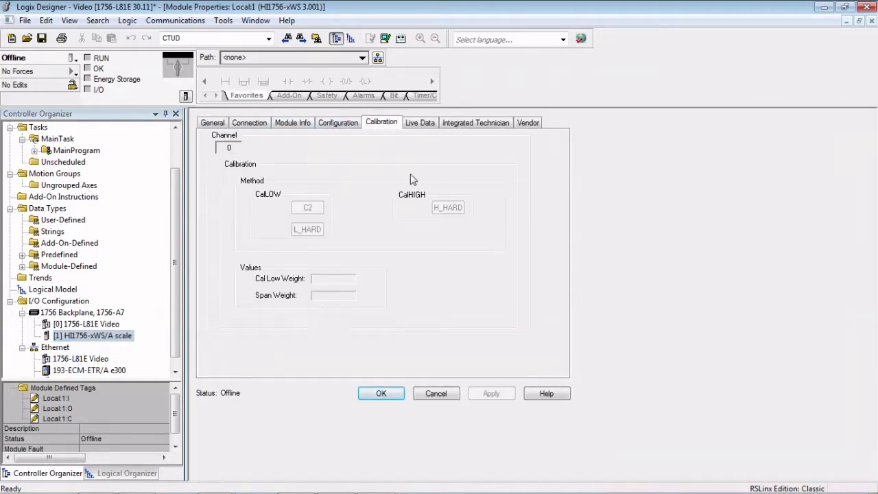
pyautogui.click(419, 122)
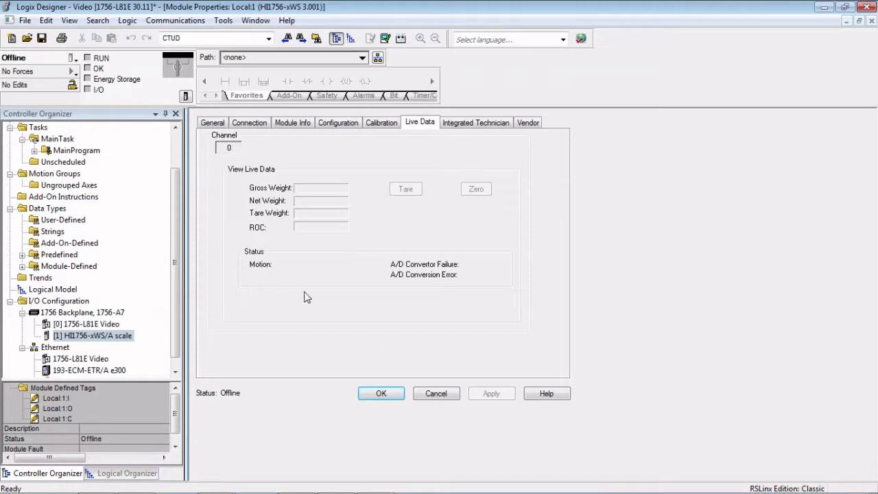
pyautogui.click(476, 122)
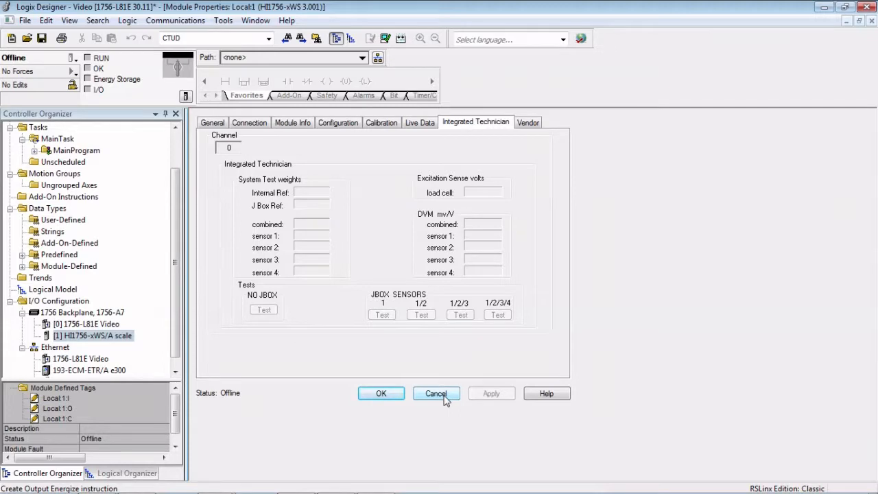
pyautogui.click(436, 393)
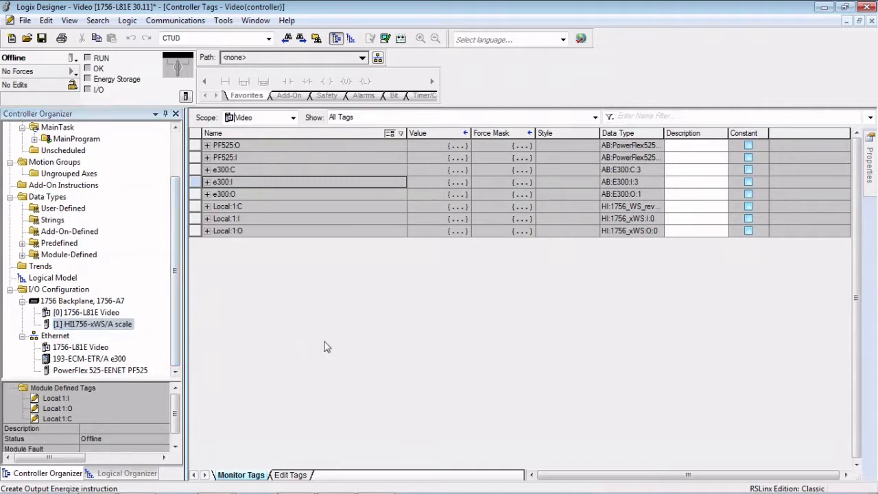
pyautogui.moveTo(333, 337)
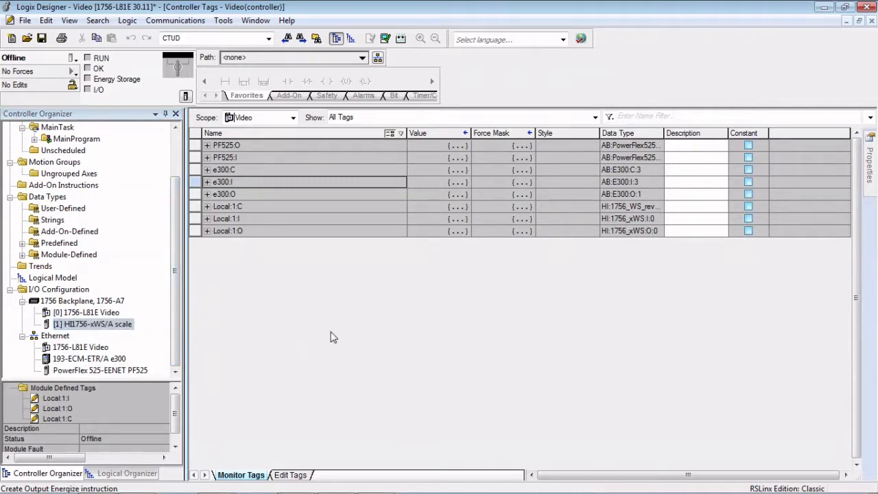